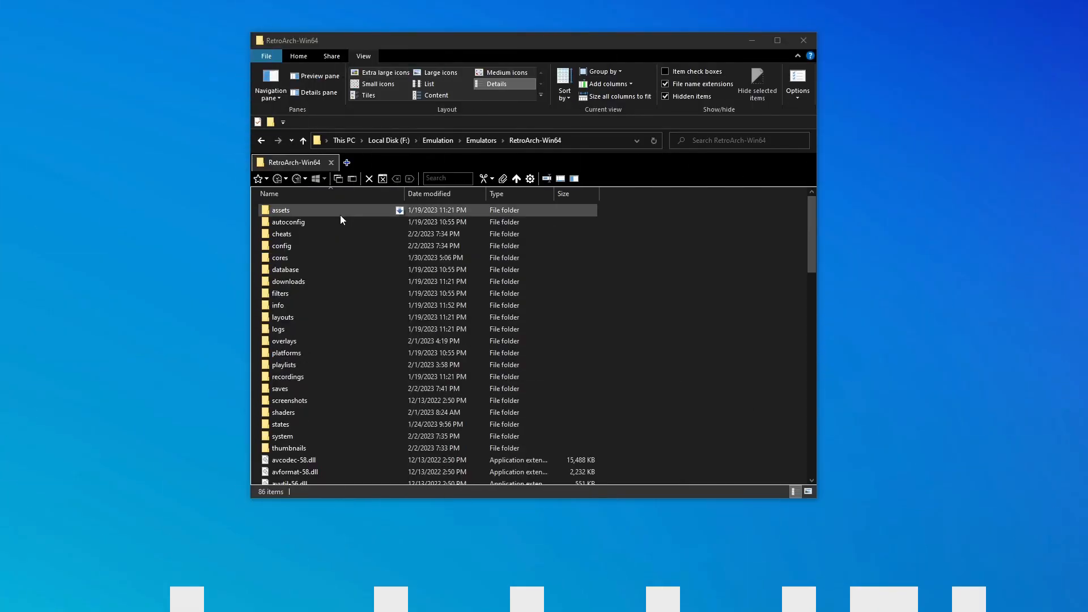
Locate and open retroarch.cfg from the RetroArch-Win64 folder
{"action": "scroll", "scroll_direction": "down", "scroll_amount": 3}
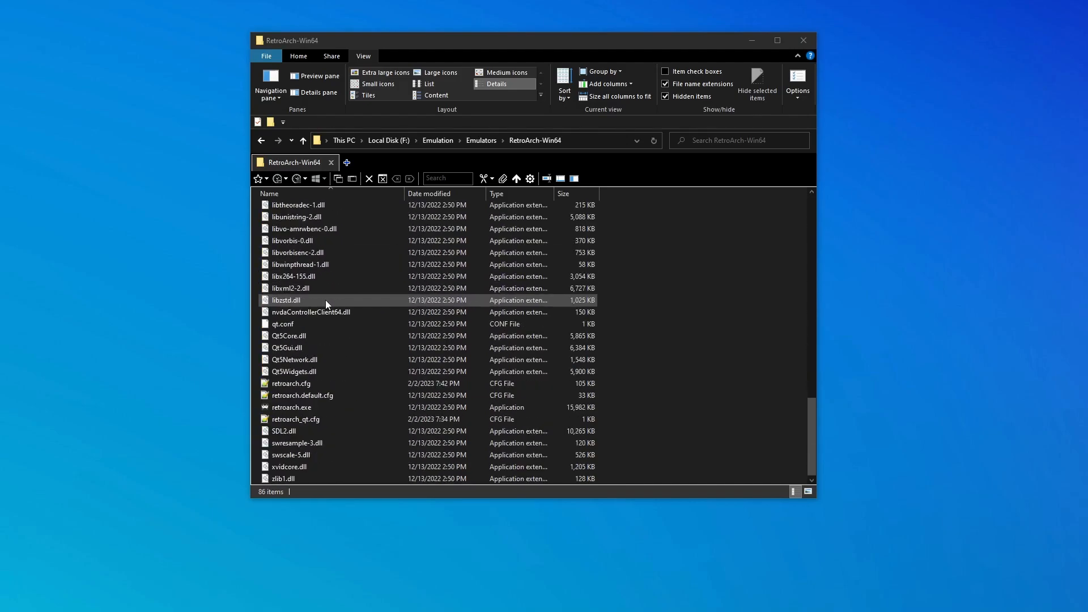
{"action": "left_click", "coordinate": [291, 383]}
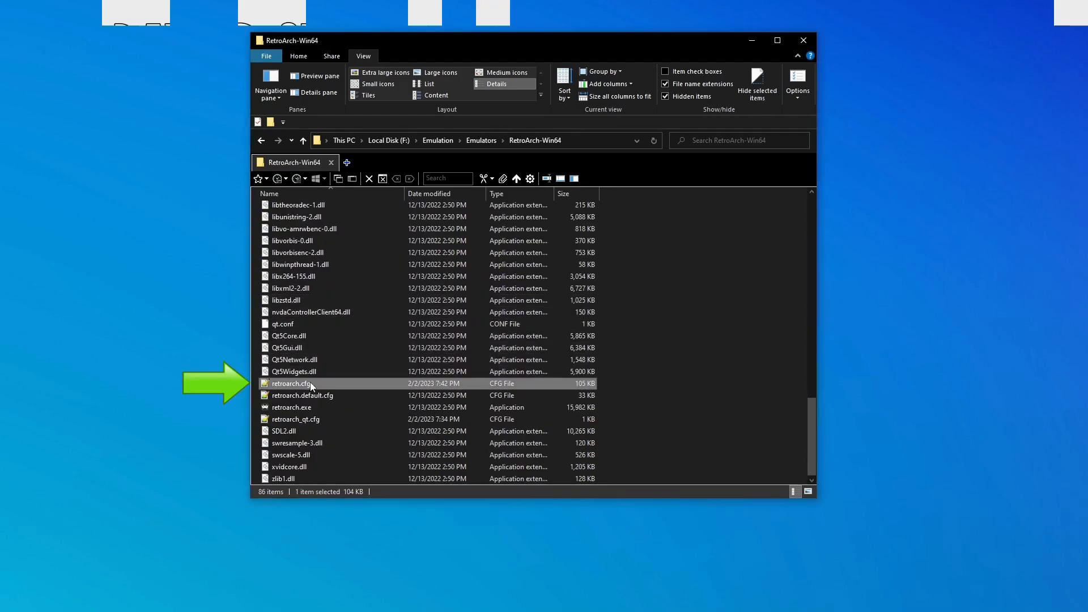
{"action": "double_click", "coordinate": [291, 407]}
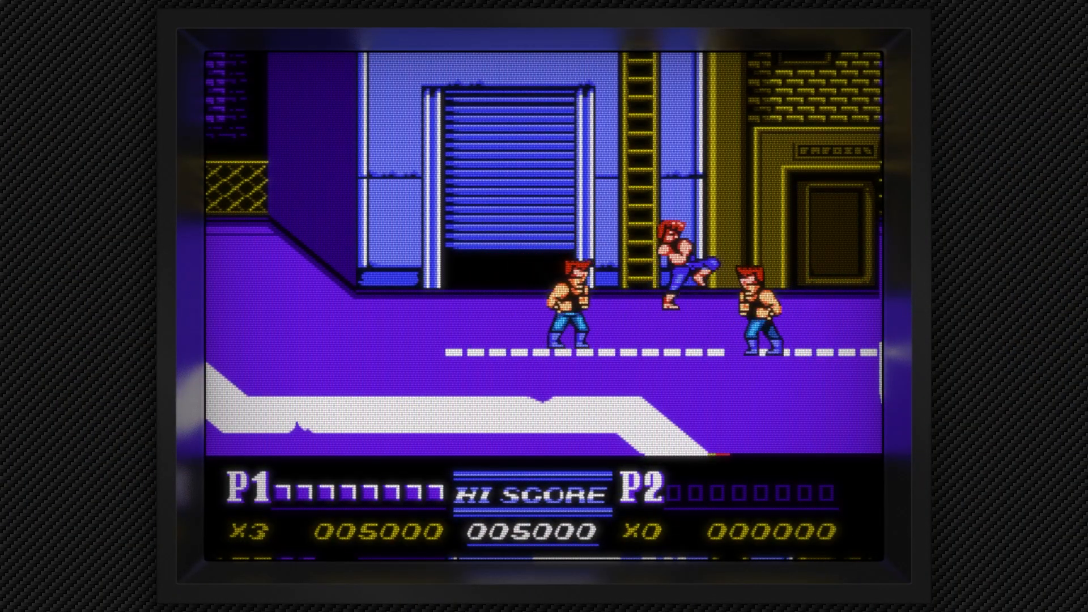
From the Quick Menu (F1), reach On-Screen Overlay and open the Overlay Preset entry
{"action": "key", "text": "F1"}
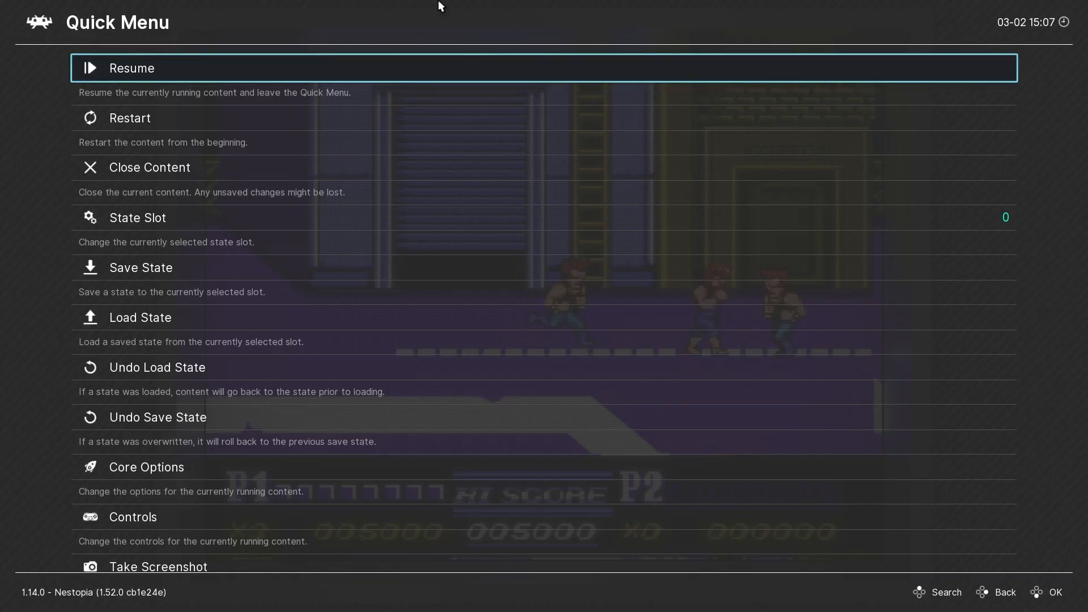
{"action": "scroll", "scroll_direction": "down", "scroll_amount": 3}
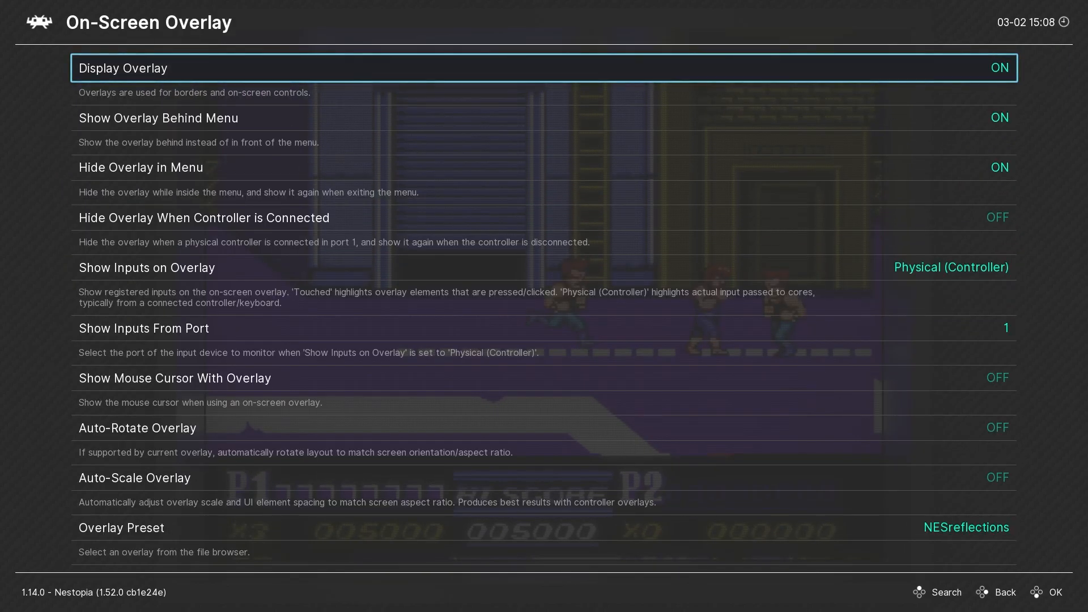
{"action": "scroll", "scroll_direction": "down", "scroll_amount": 3}
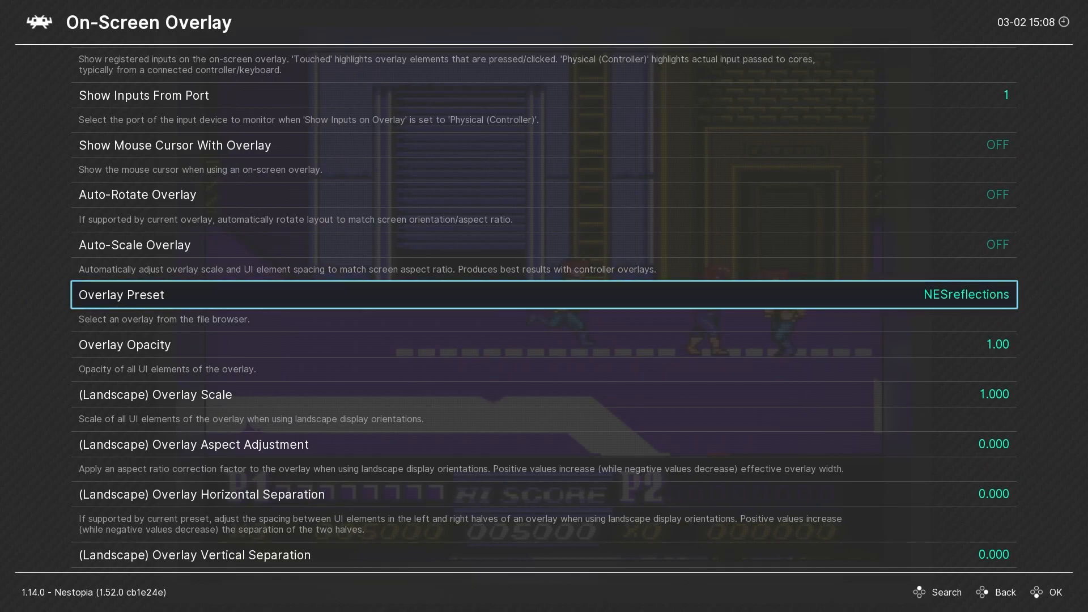
{"action": "left_click", "coordinate": [1005, 592]}
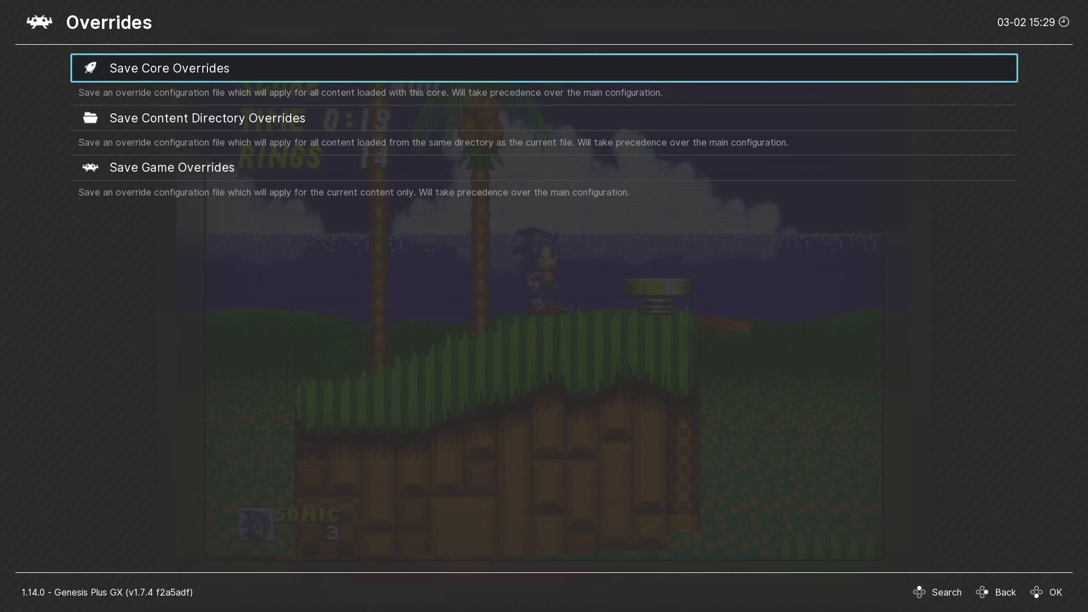
Toggle RetroArch out of fullscreen so it sits windowed beside File Explorer
{"action": "key", "text": "down"}
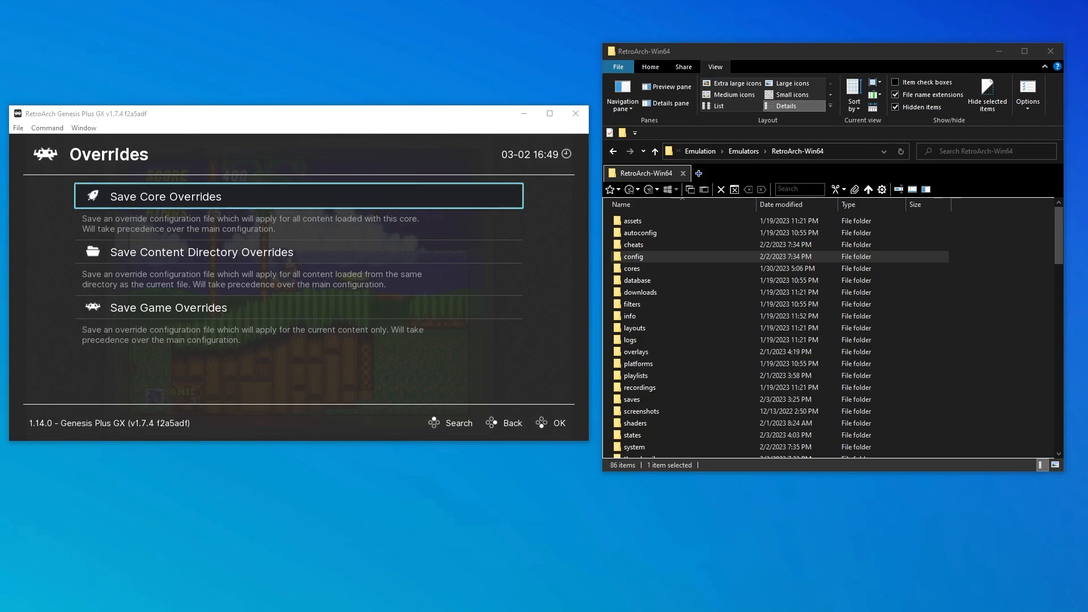
{"action": "mouse_move", "coordinate": [922, 68]}
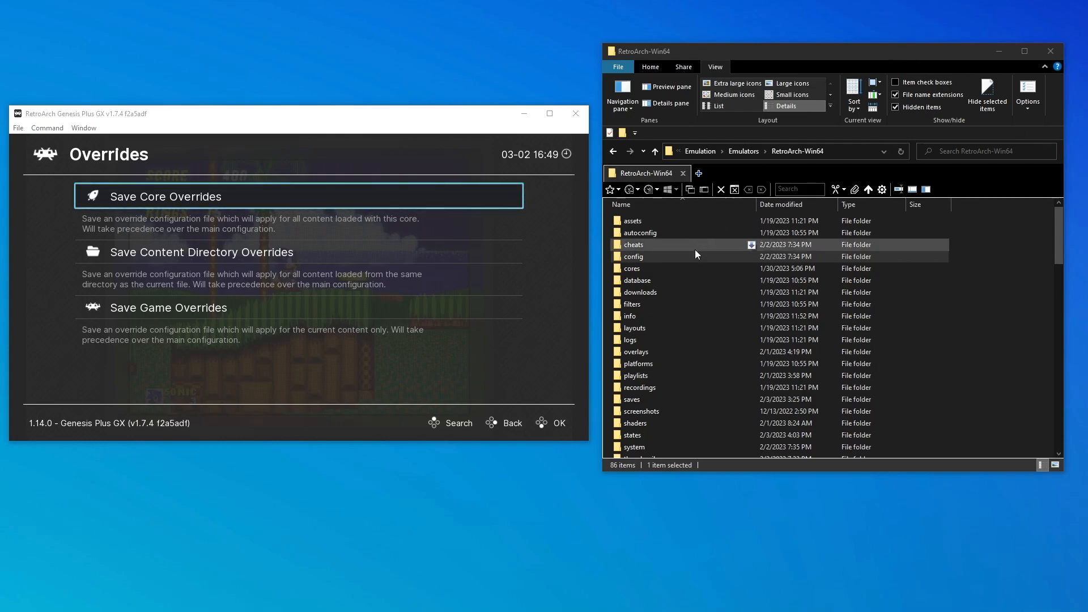
Open the config folder and then the Genesis Plus GX folder inside it
{"action": "left_click", "coordinate": [633, 258]}
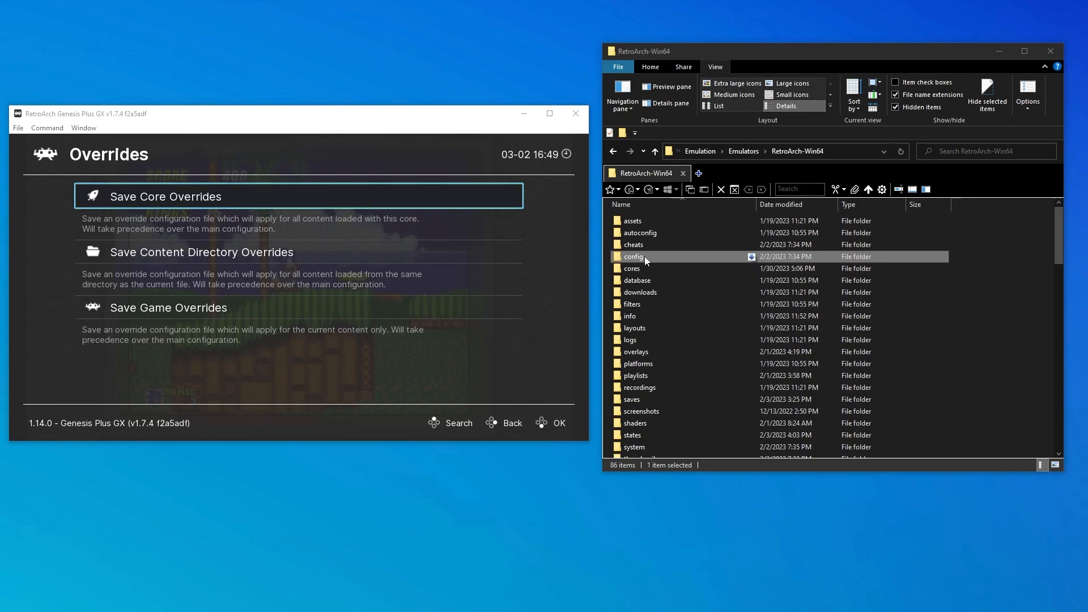
{"action": "double_click", "coordinate": [632, 256]}
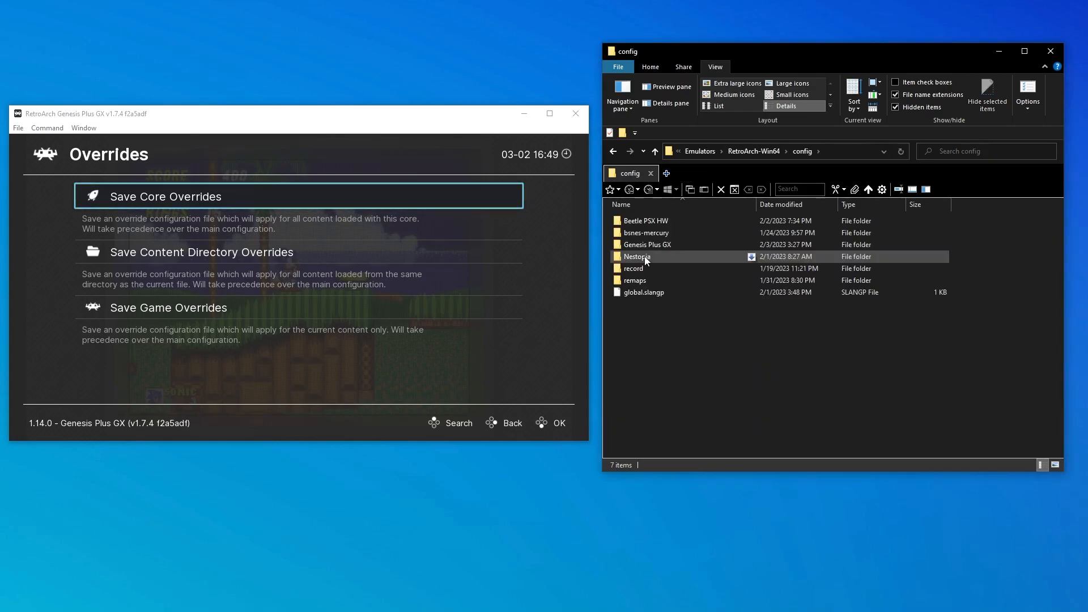
{"action": "left_click", "coordinate": [645, 221]}
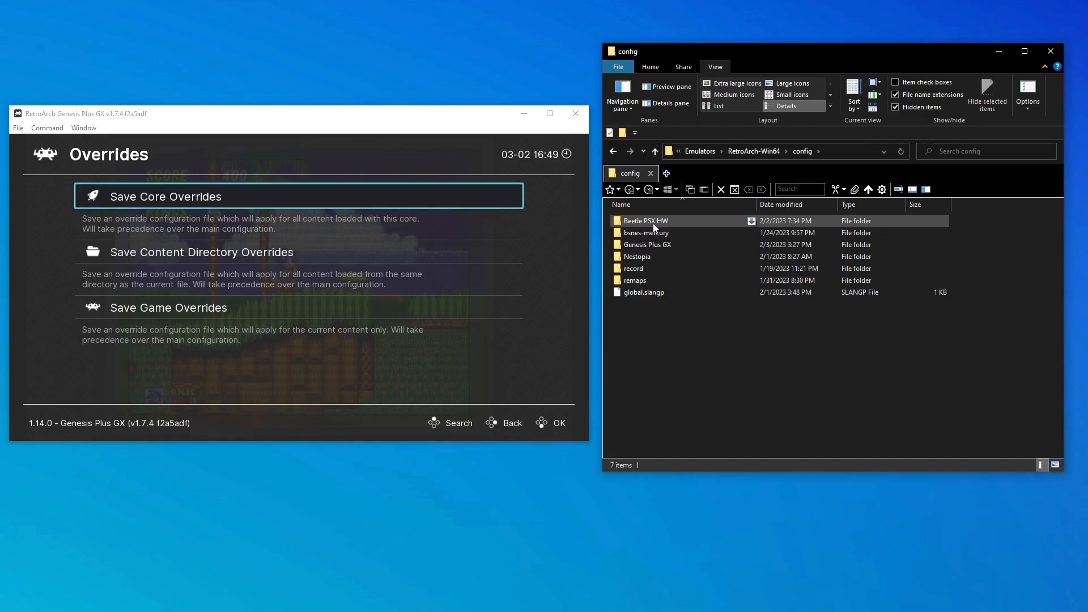
{"action": "mouse_move", "coordinate": [648, 245]}
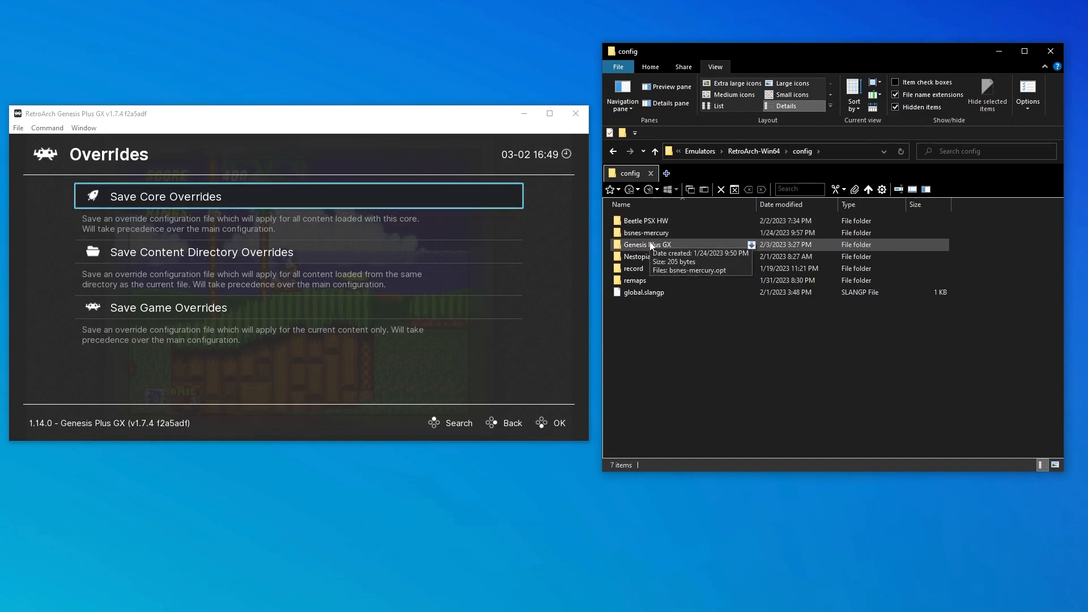
{"action": "mouse_move", "coordinate": [653, 251]}
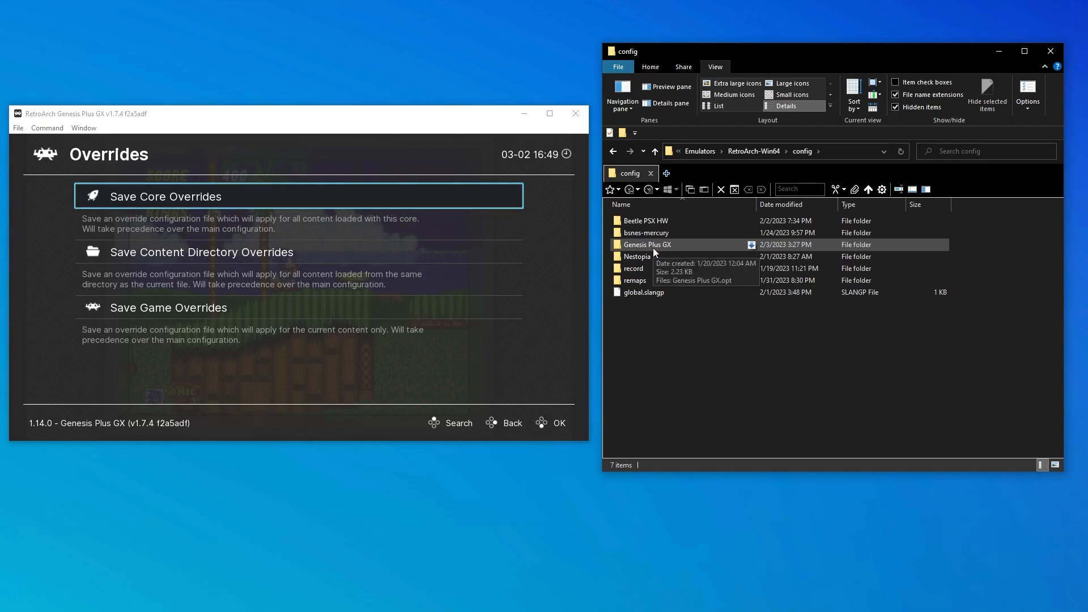
{"action": "mouse_move", "coordinate": [649, 245]}
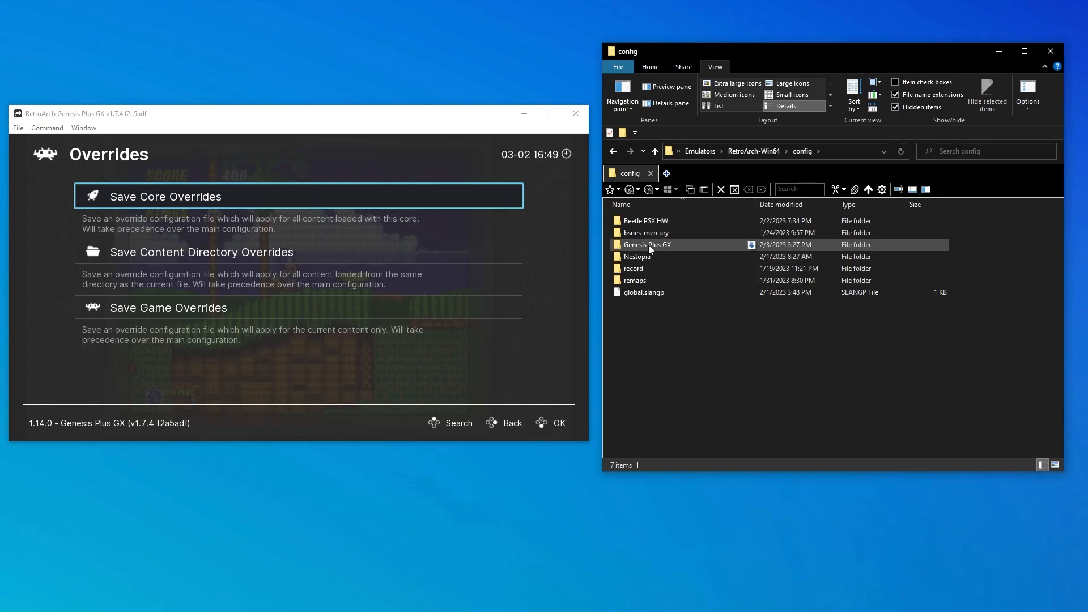
{"action": "mouse_move", "coordinate": [647, 245]}
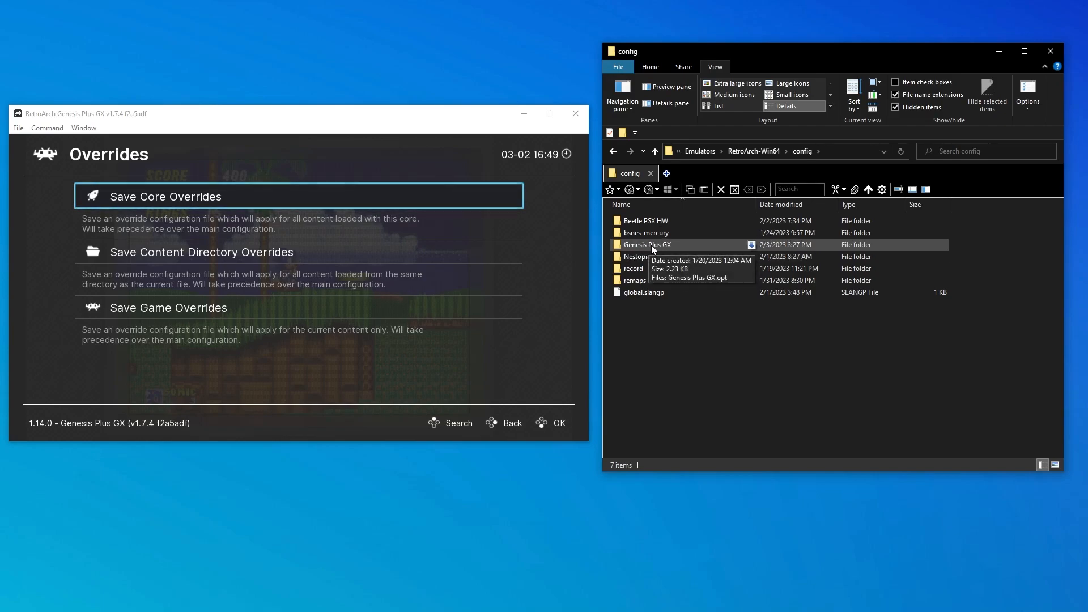
{"action": "left_click", "coordinate": [647, 245]}
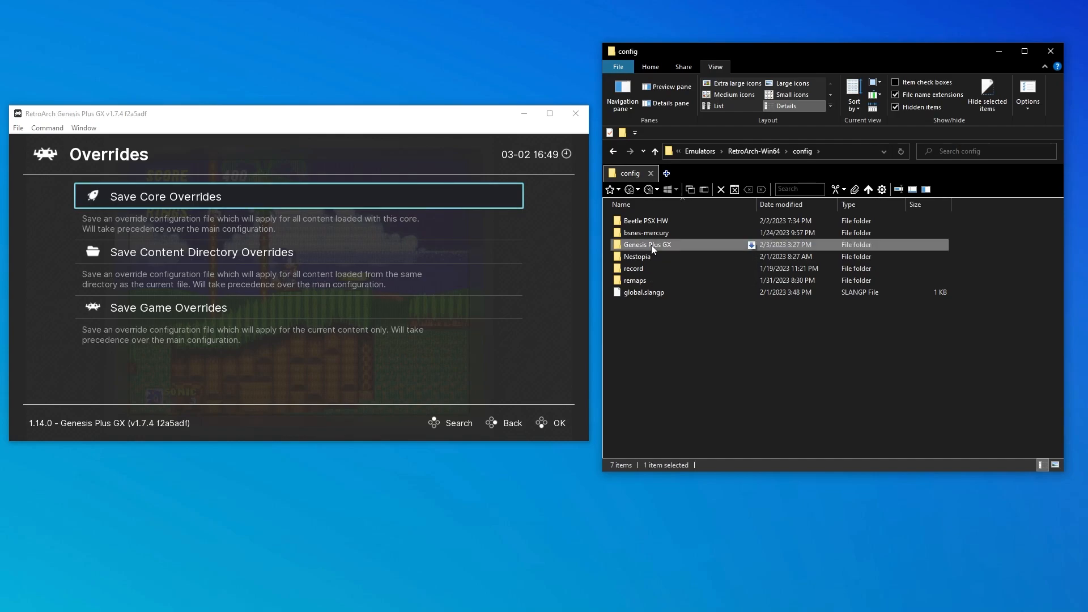
{"action": "double_click", "coordinate": [646, 245]}
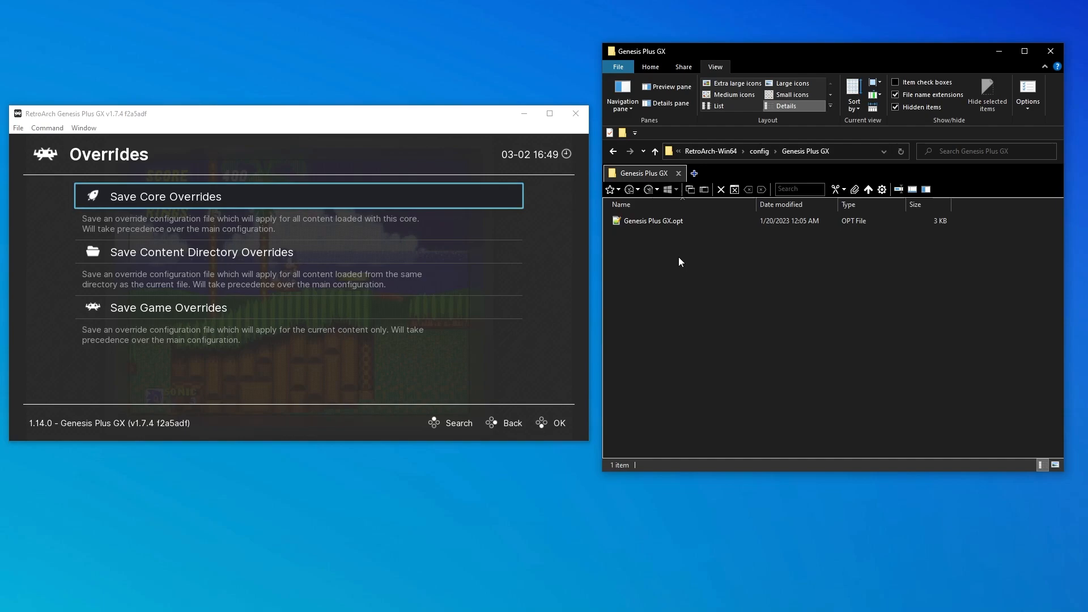
{"action": "mouse_move", "coordinate": [607, 55]}
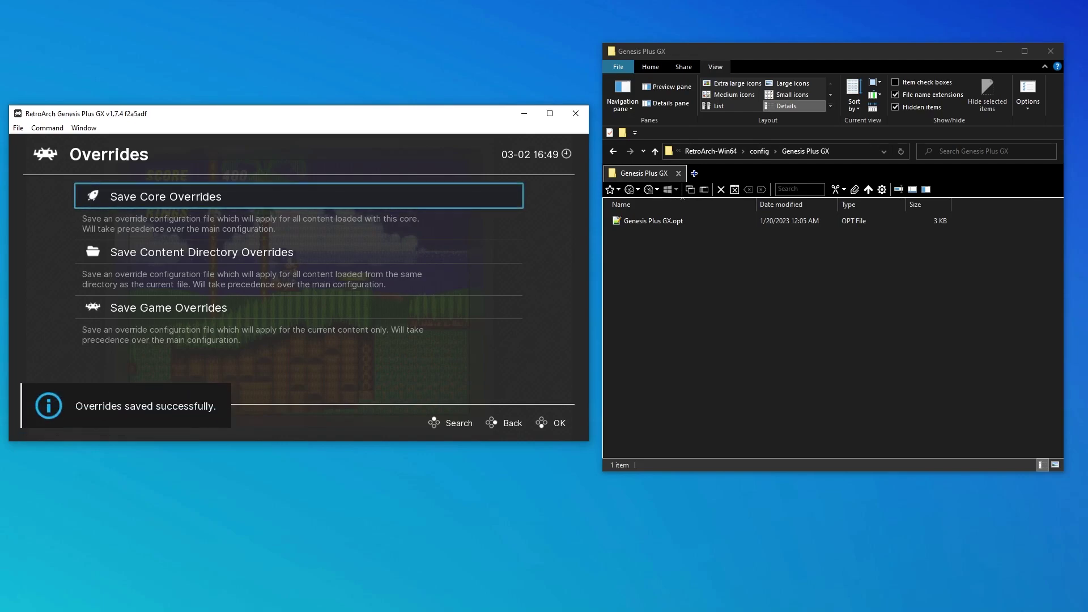
Save Core Overrides for Genesis Plus GX and get the 'Overrides saved successfully' message
{"action": "left_click", "coordinate": [298, 196]}
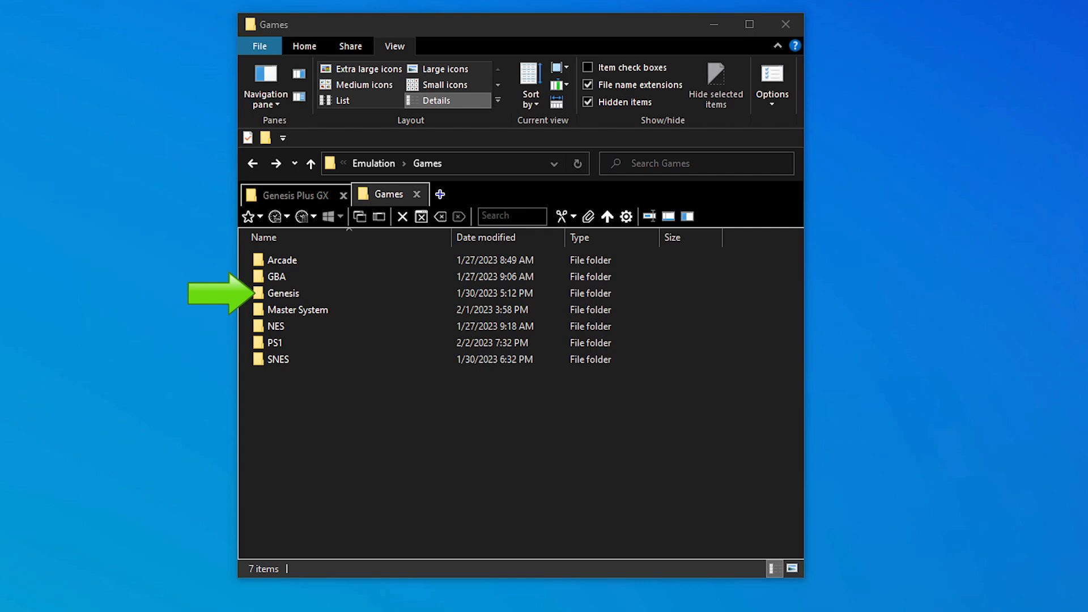
Open the Genesis folder under Emulation > Games
{"action": "double_click", "coordinate": [283, 293]}
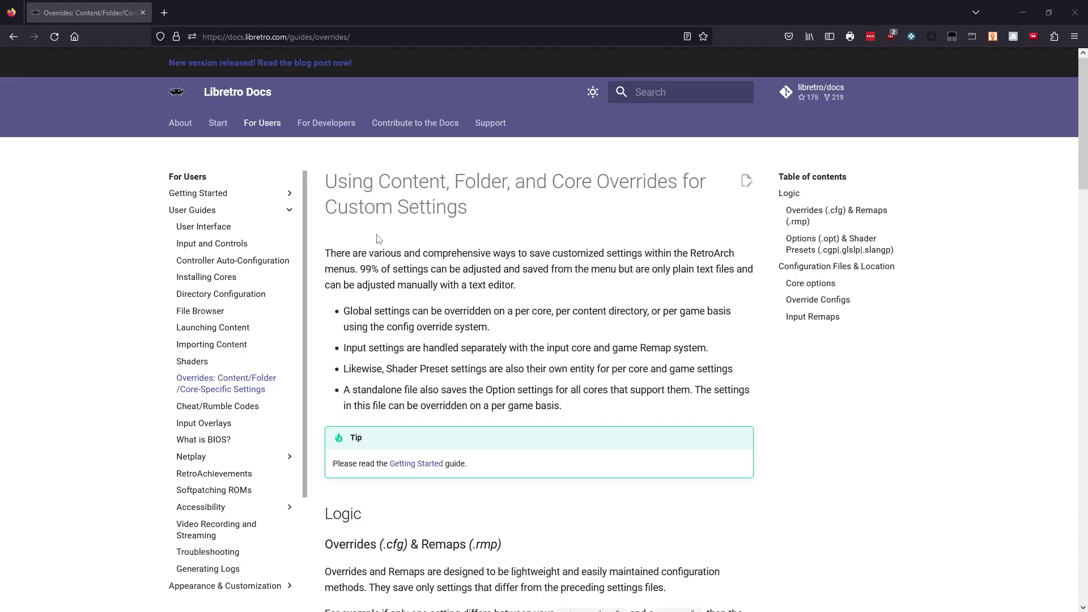
Scroll the overrides guide down to the 'Overrides (.cfg) & Remaps (.rmp)' hierarchy section
{"action": "scroll", "scroll_direction": "down", "scroll_amount": 3}
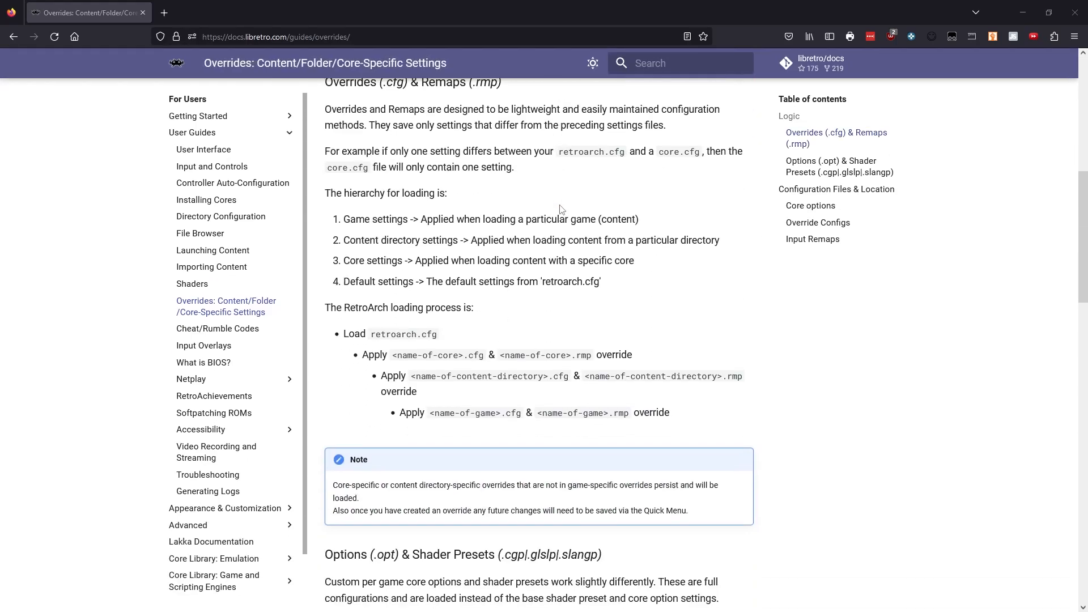
{"action": "scroll", "scroll_direction": "down", "scroll_amount": 3}
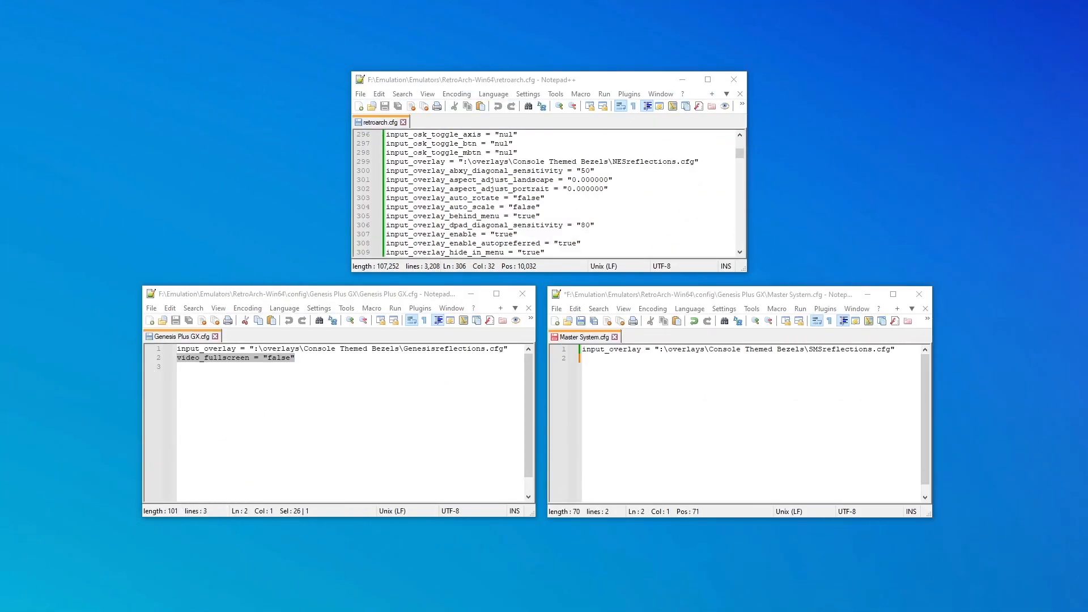
{"action": "mouse_move", "coordinate": [335, 375]}
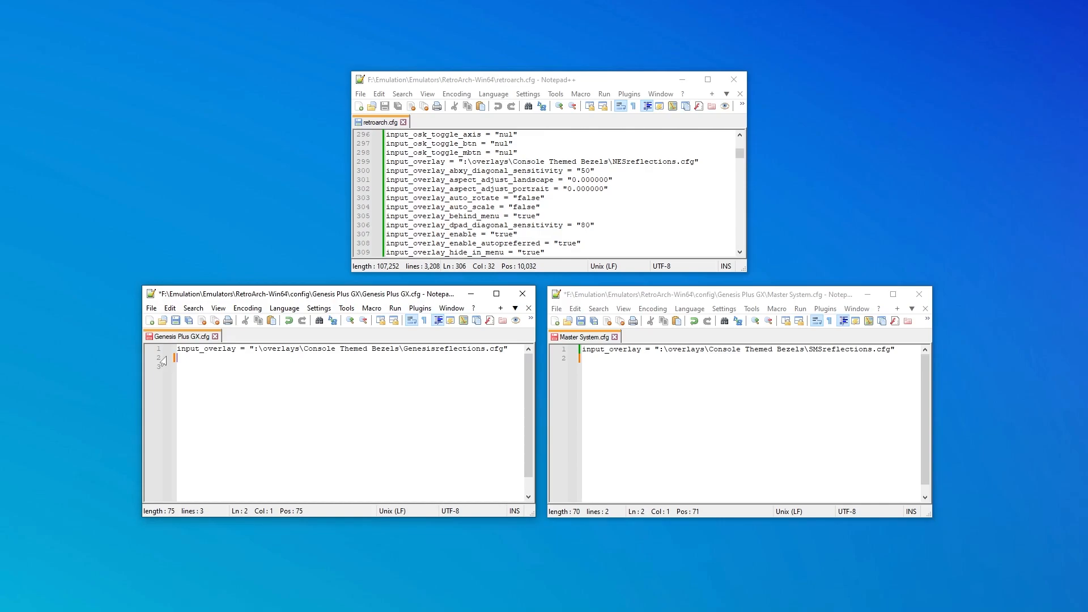
Add video_fullscreen = "false" as line 2 of Genesis Plus GX.cfg
{"action": "type", "text": "video_fullscreen = \"false\""}
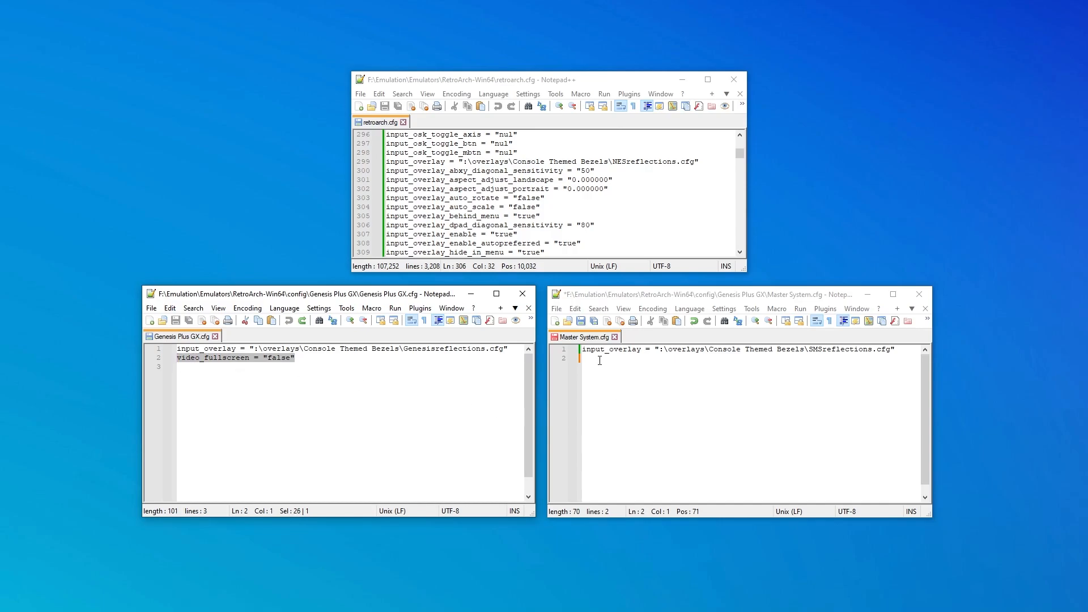
Add a video_fullscreen line to Master System.cfg and change its value from false to true
{"action": "type", "text": "video_fullscreen = \"false\""}
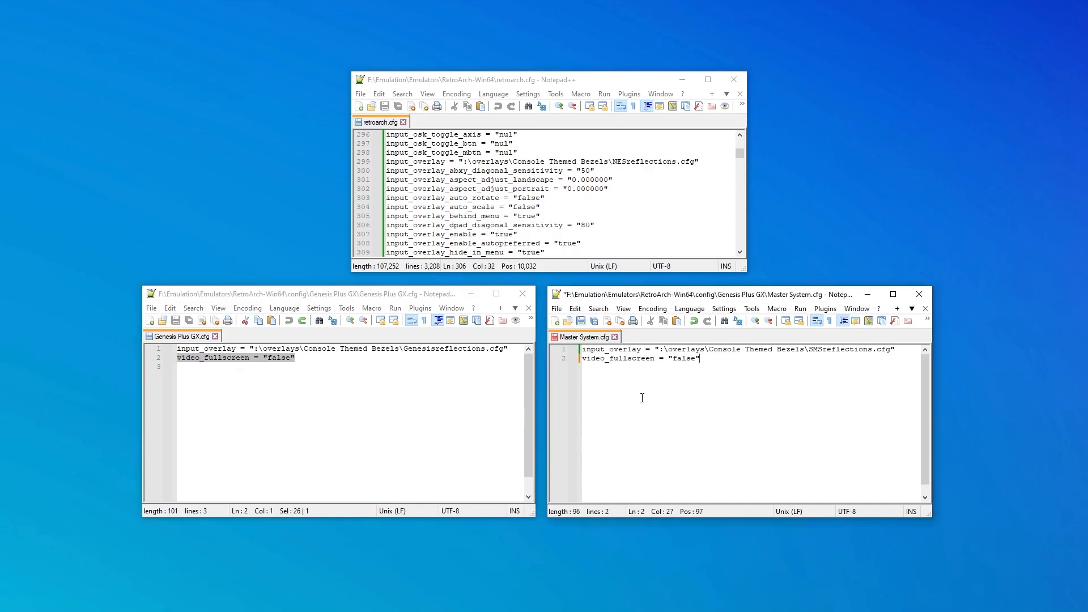
{"action": "double_click", "coordinate": [684, 358]}
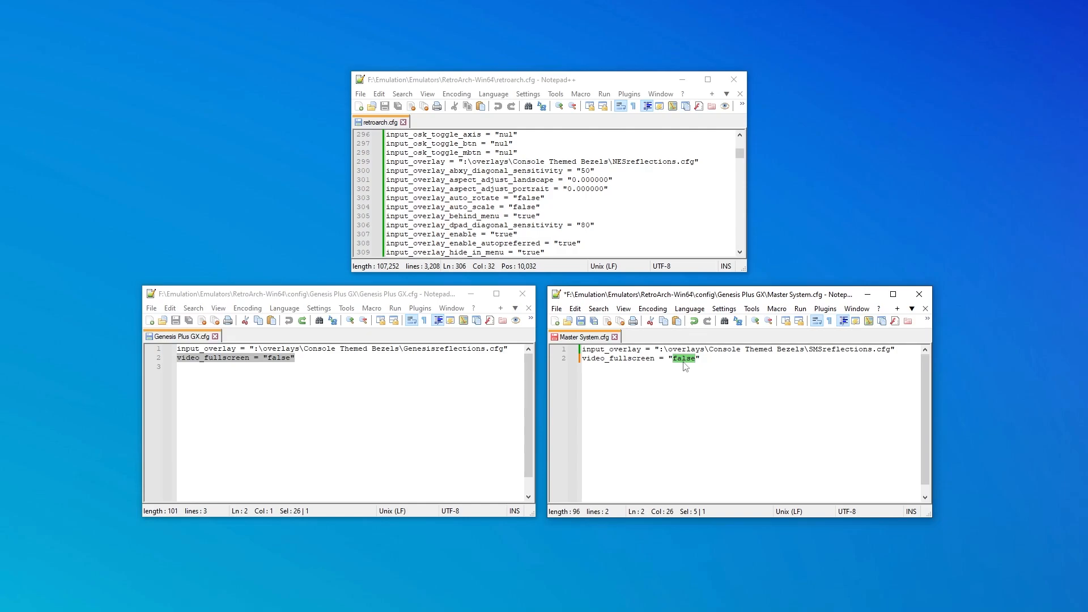
{"action": "type", "text": "true"}
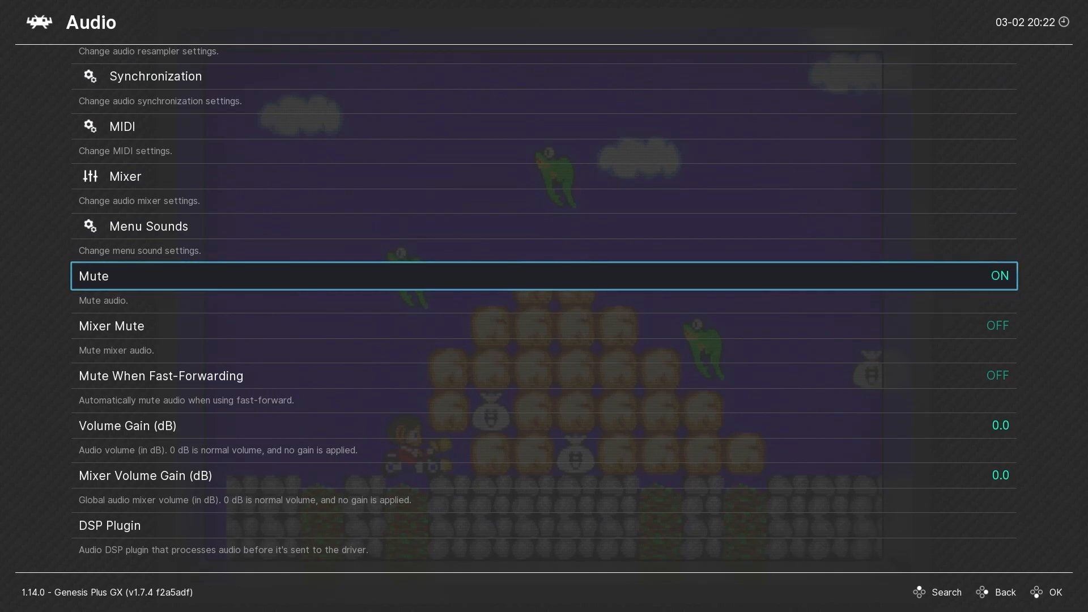
Switch Mute to ON in Settings > Audio while Alex Kidd runs
{"action": "left_click", "coordinate": [1005, 592]}
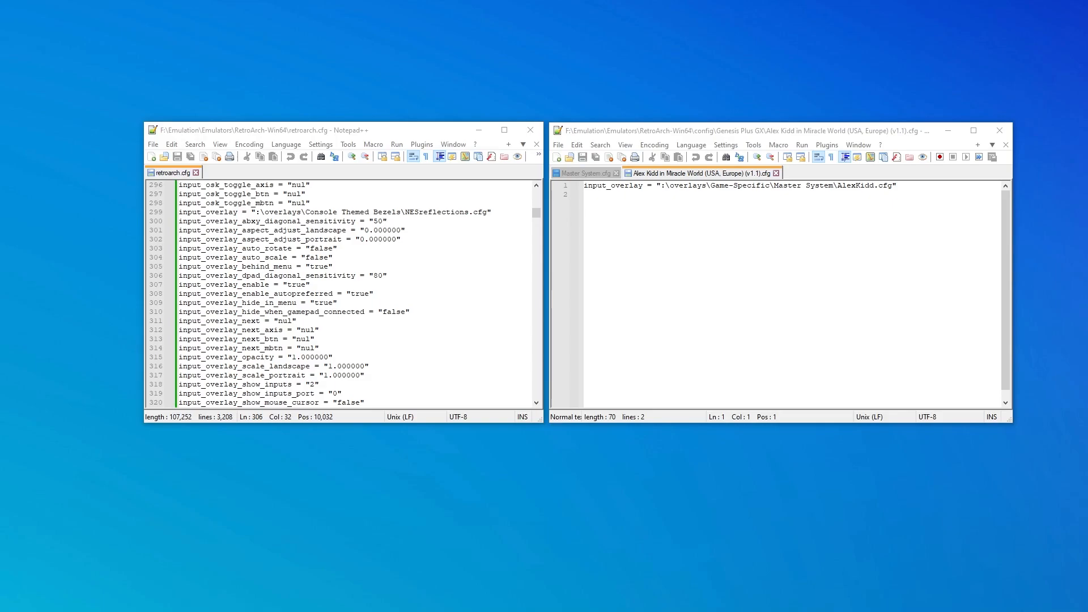
{"action": "mouse_move", "coordinate": [762, 237]}
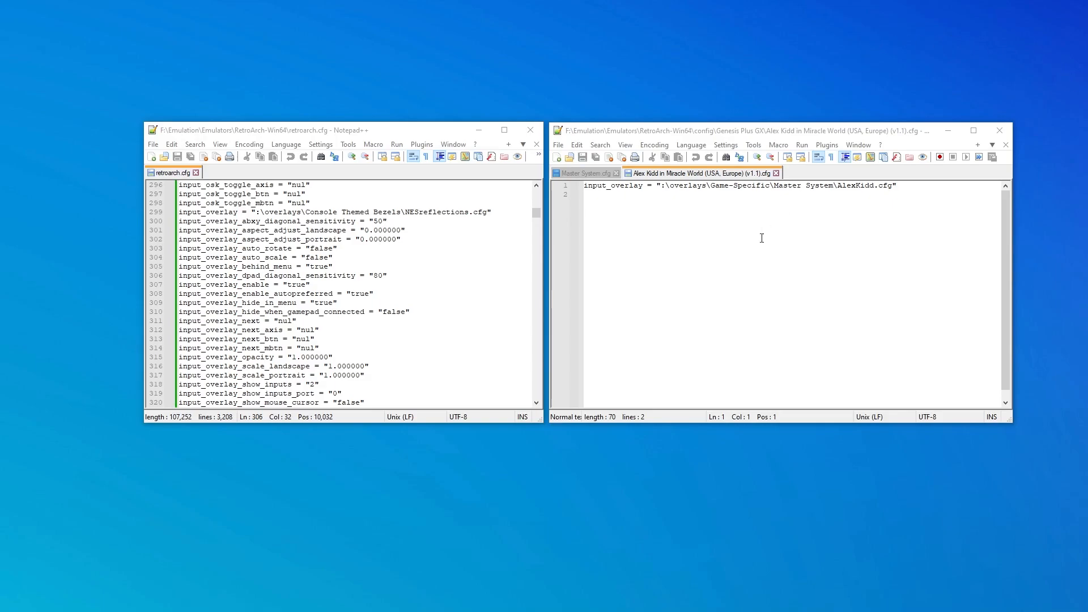
{"action": "mouse_move", "coordinate": [729, 196]}
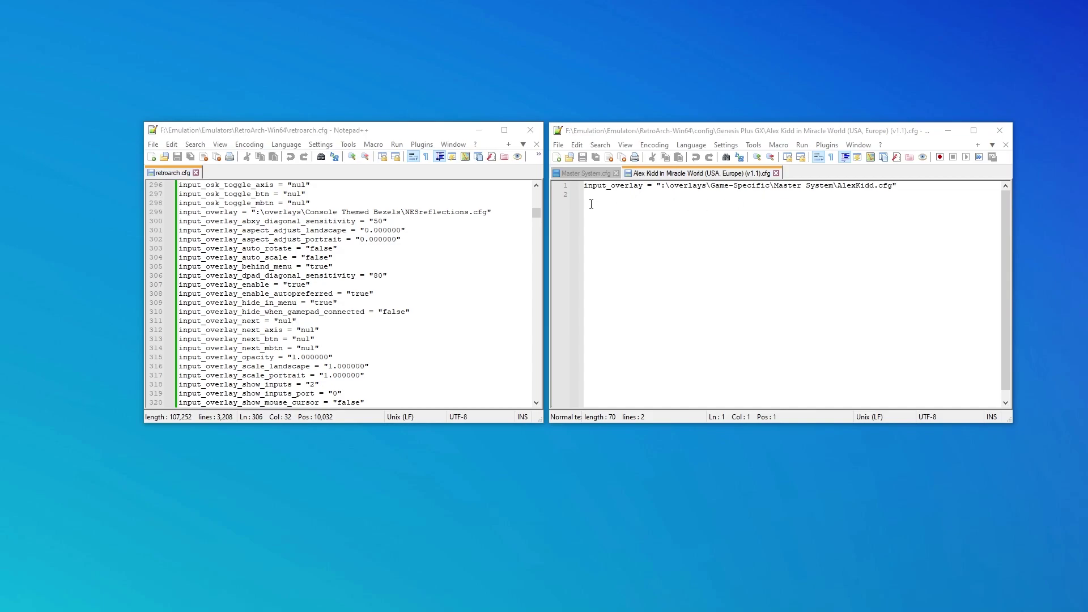
{"action": "mouse_move", "coordinate": [617, 196]}
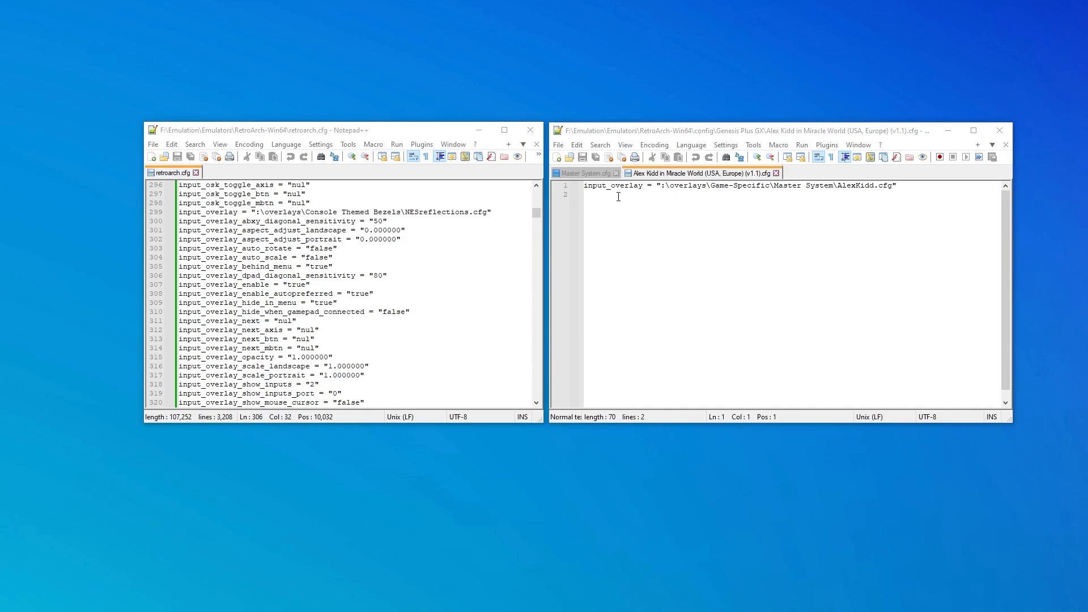
{"action": "mouse_move", "coordinate": [629, 203]}
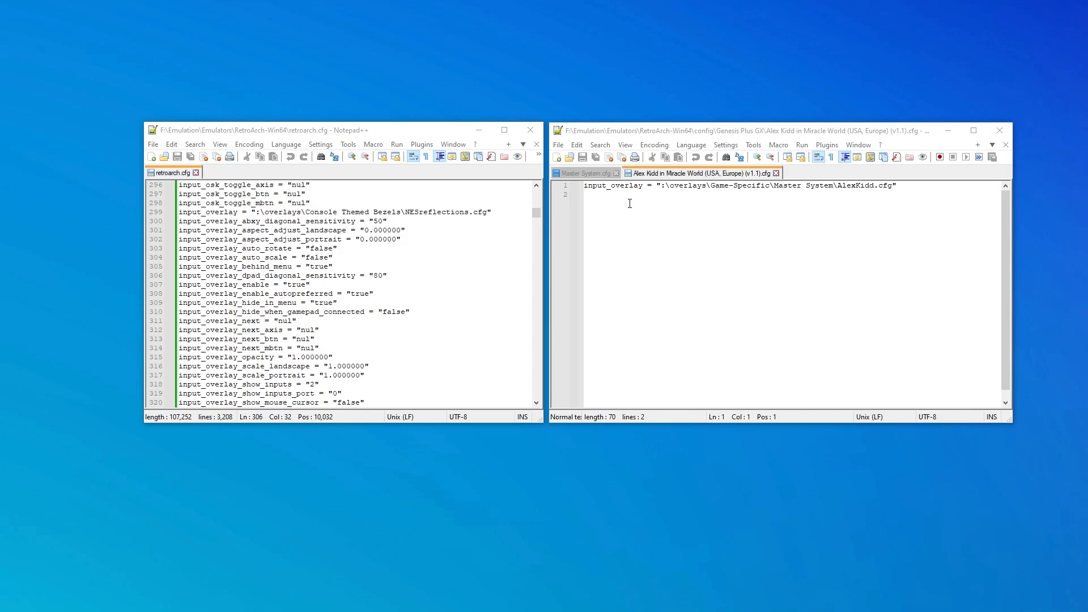
{"action": "mouse_move", "coordinate": [351, 201]}
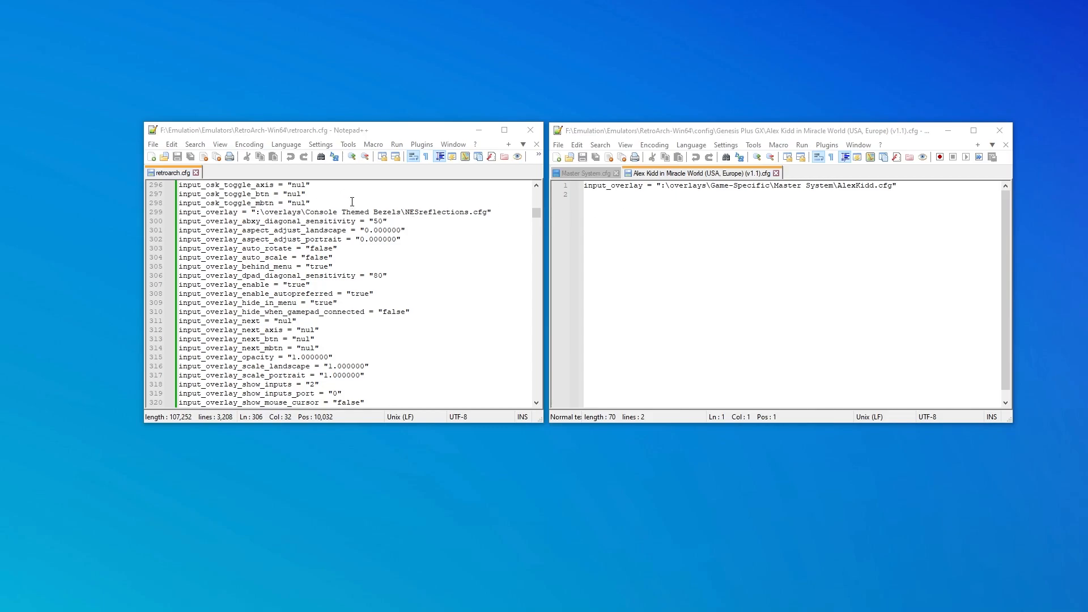
Search retroarch.cfg for 'mute' and select the audio_mute_enable line
{"action": "key", "text": "ctrl+f"}
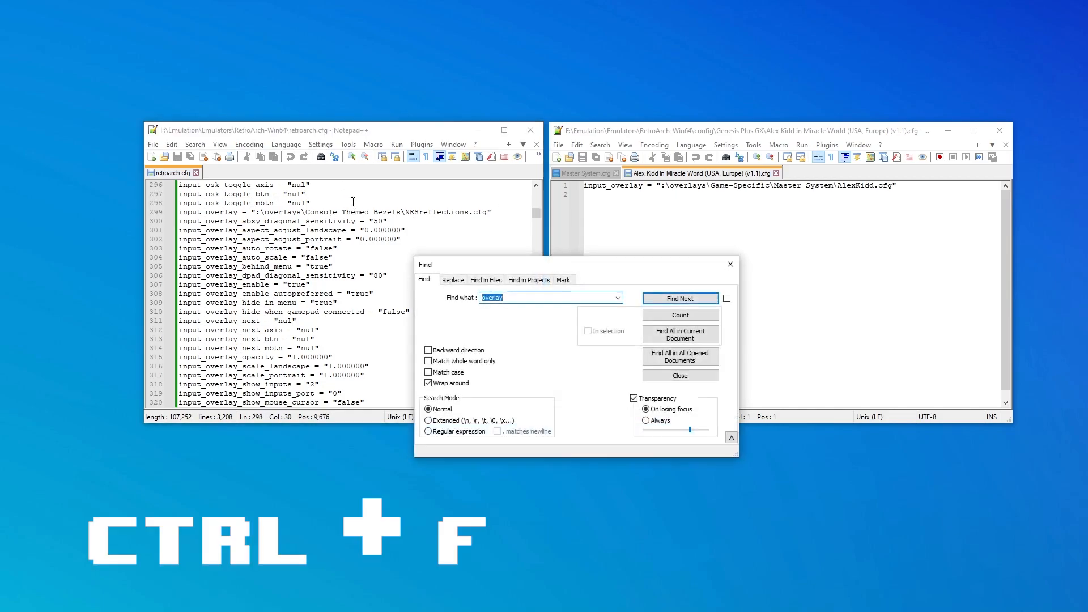
{"action": "type", "text": "au"}
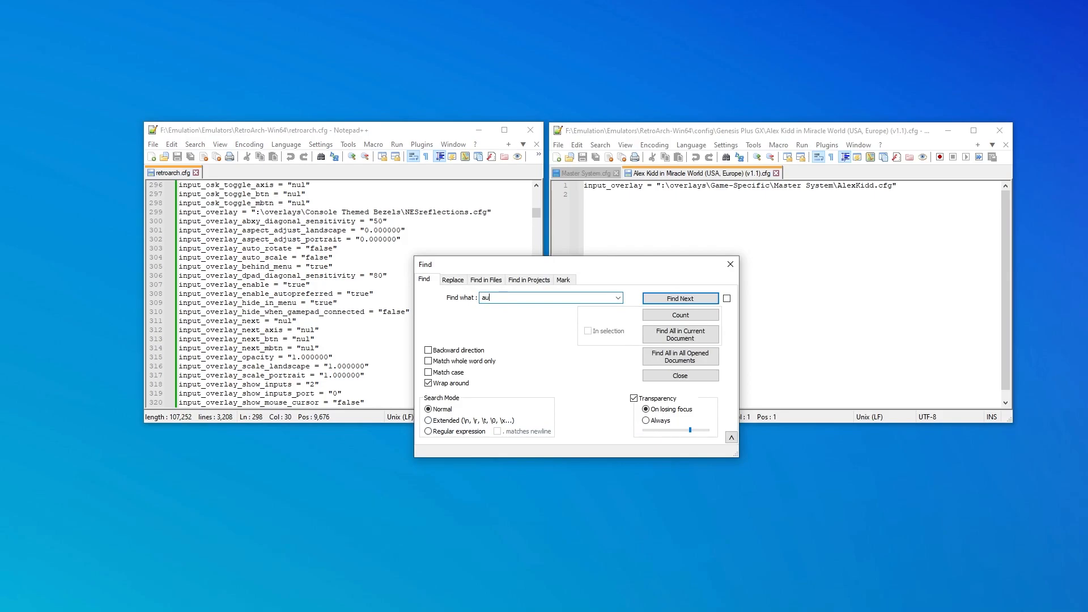
{"action": "type", "text": "m"}
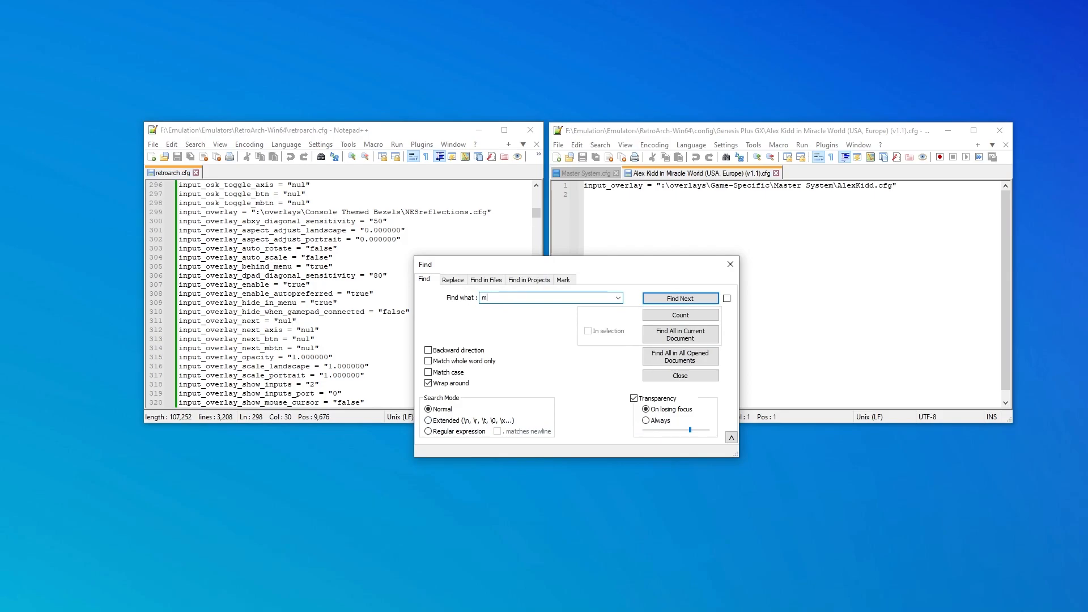
{"action": "type", "text": "ute"}
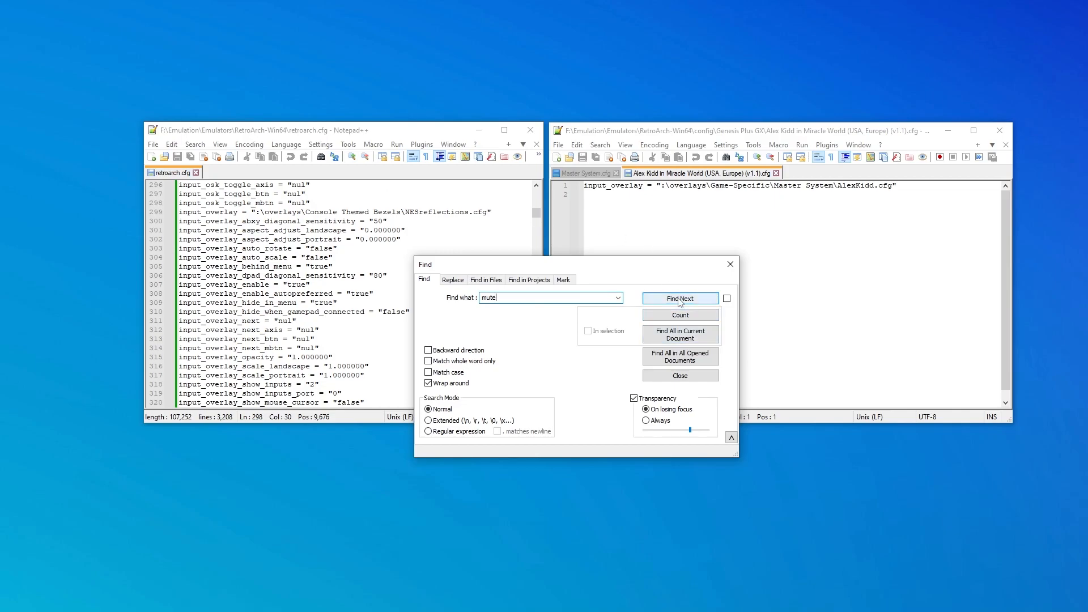
{"action": "left_click", "coordinate": [679, 298]}
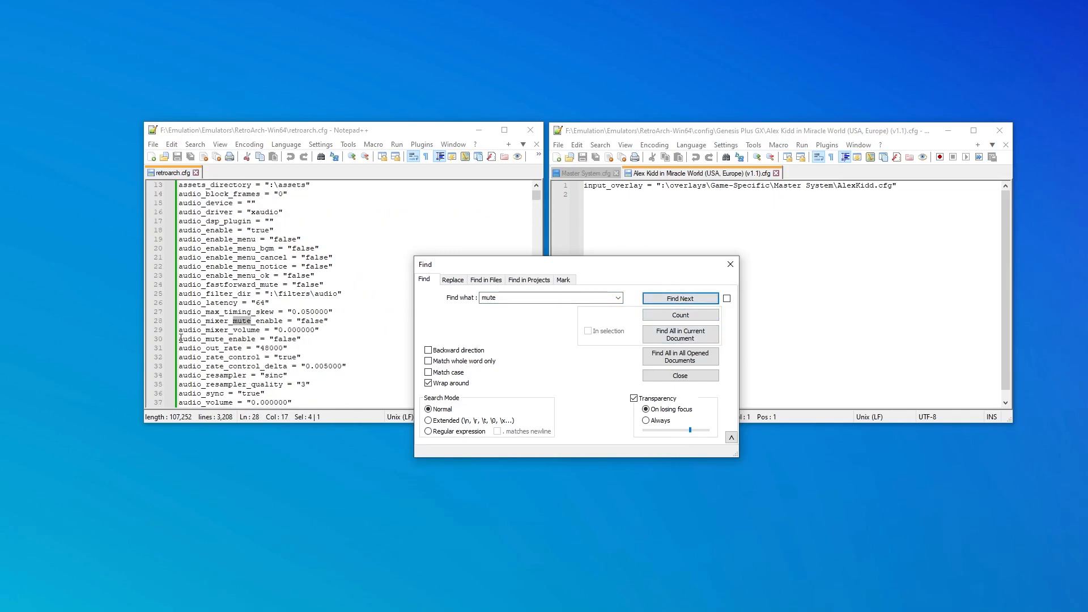
{"action": "left_click", "coordinate": [679, 299]}
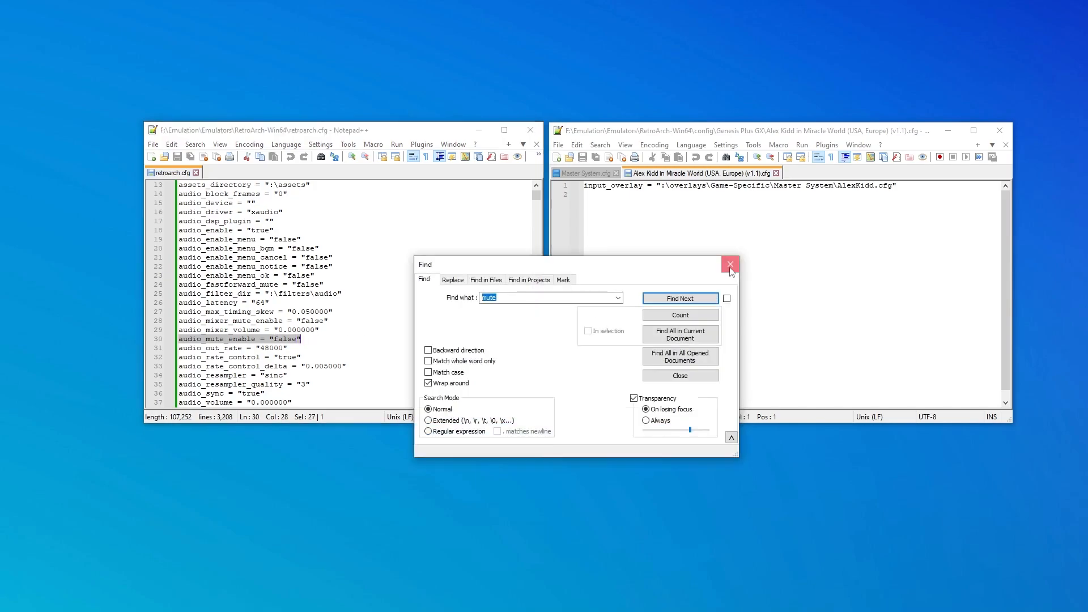
{"action": "left_click", "coordinate": [729, 264]}
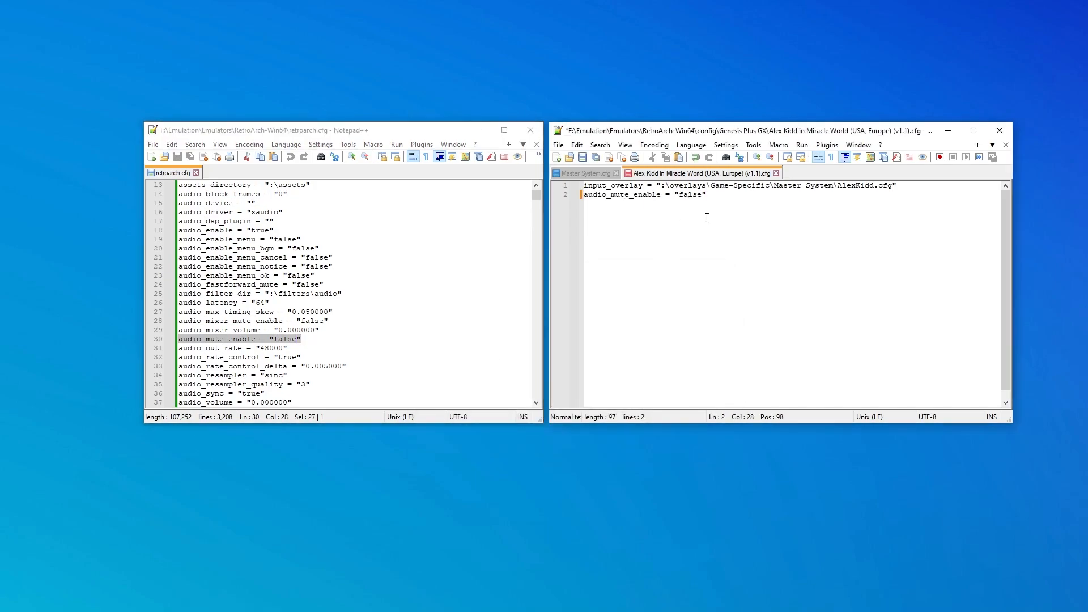
Set audio_mute_enable to "true" on line 2 of the Alex Kidd override
{"action": "key", "text": "Backspace"}
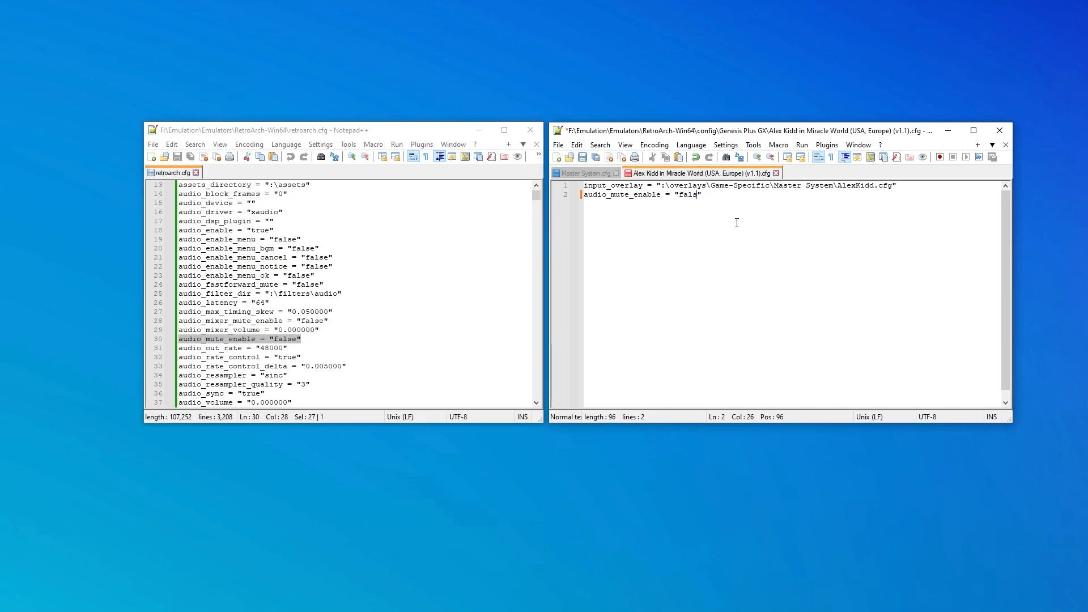
{"action": "type", "text": "tr"}
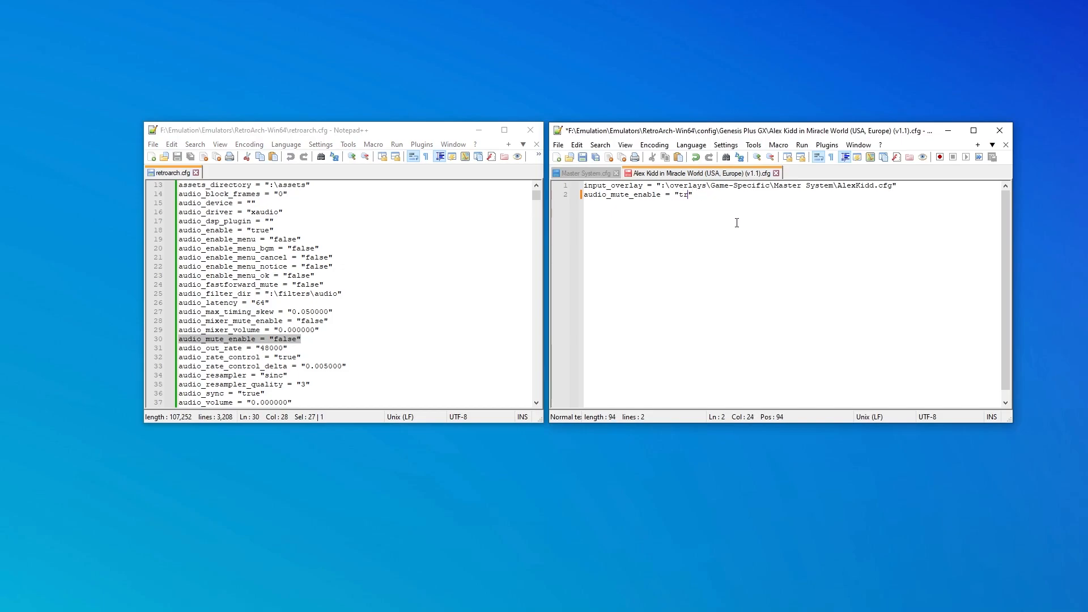
{"action": "type", "text": "ue"}
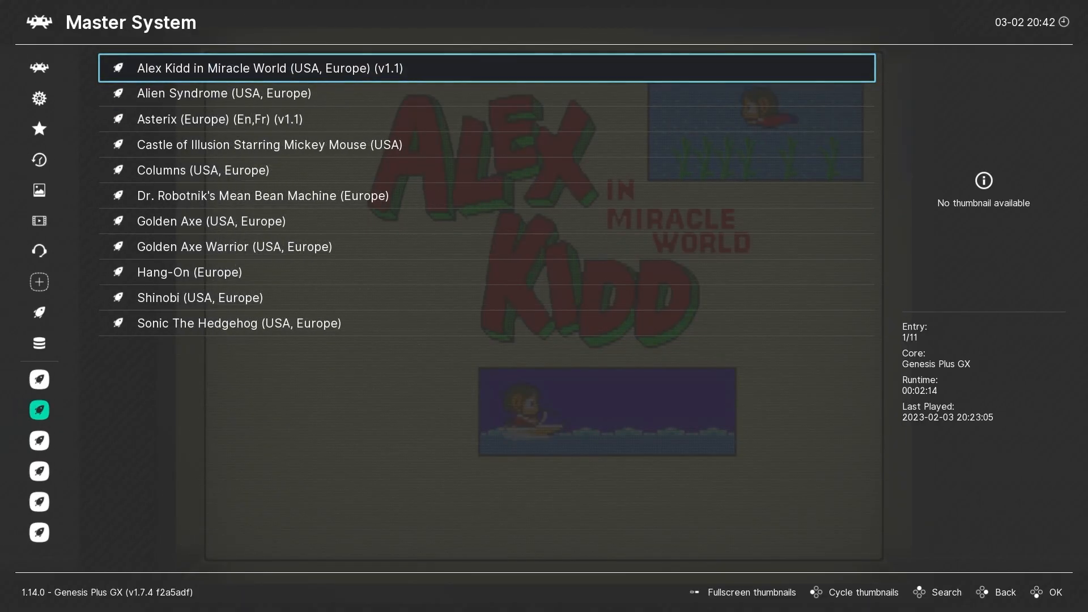
Leave the Master System list and check the Audio settings show Mute ON
{"action": "left_click", "coordinate": [39, 190]}
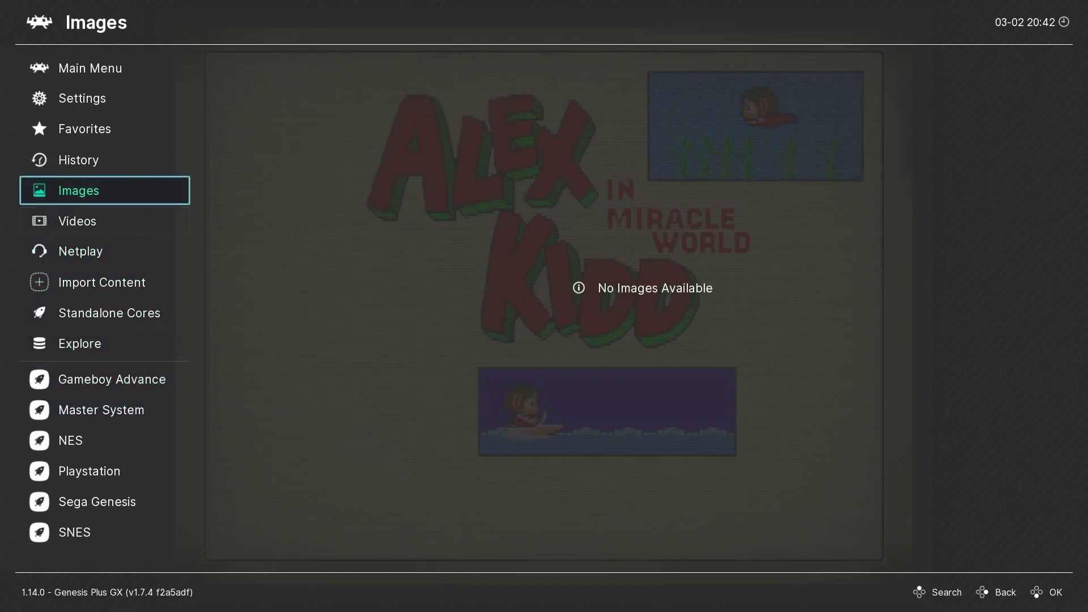
{"action": "left_click", "coordinate": [81, 97]}
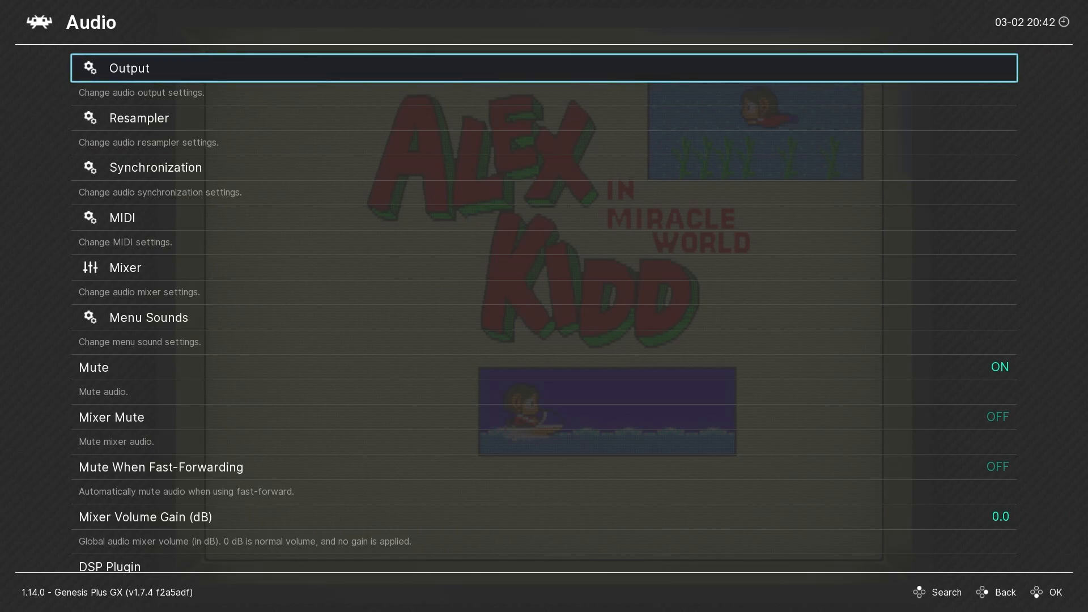
{"action": "scroll", "scroll_direction": "down", "scroll_amount": 3}
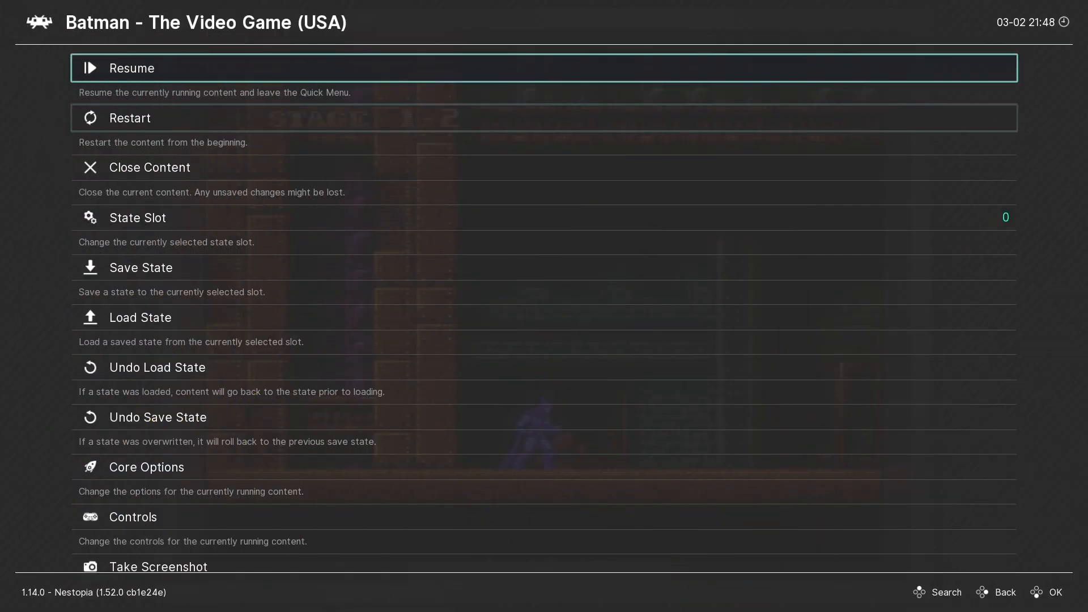
Navigate the Batman Quick Menu to Controls > Manage Remap Files
{"action": "key", "text": "down"}
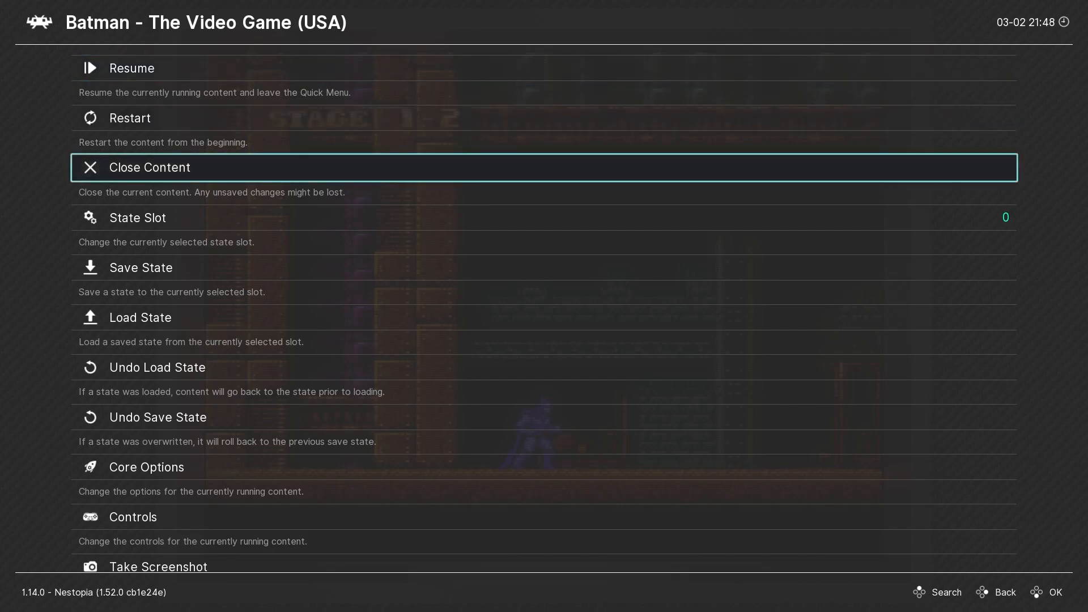
{"action": "scroll", "scroll_direction": "down", "scroll_amount": 3}
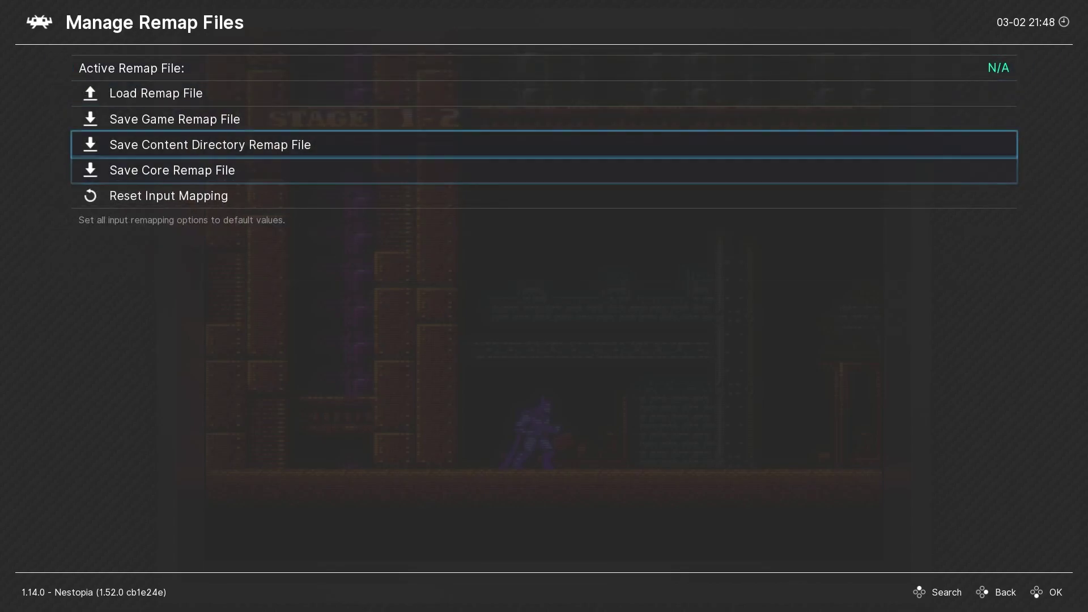
{"action": "key", "text": "Up"}
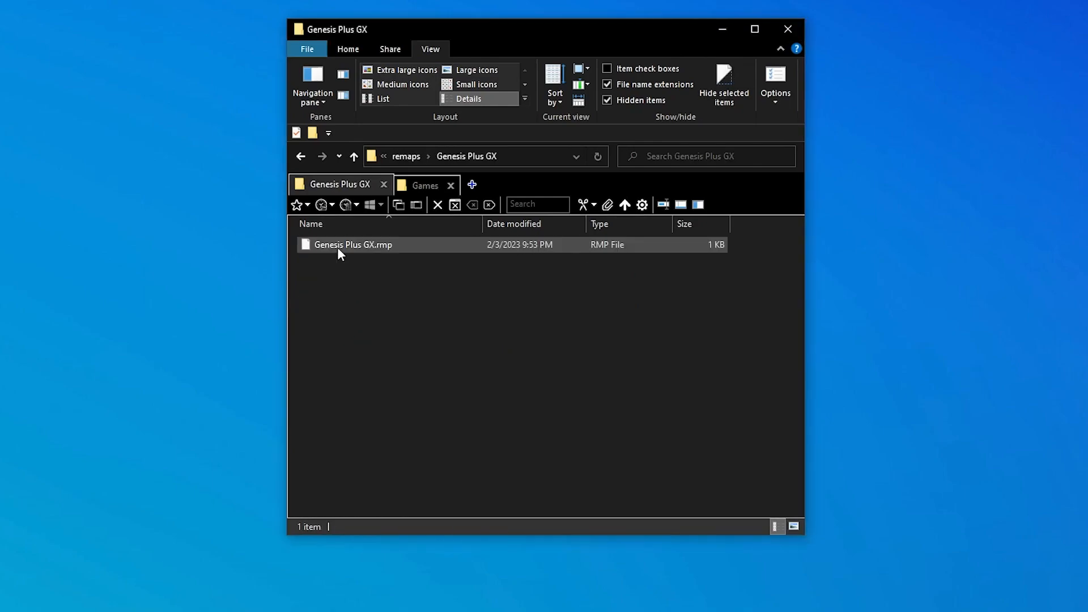
{"action": "mouse_move", "coordinate": [426, 251]}
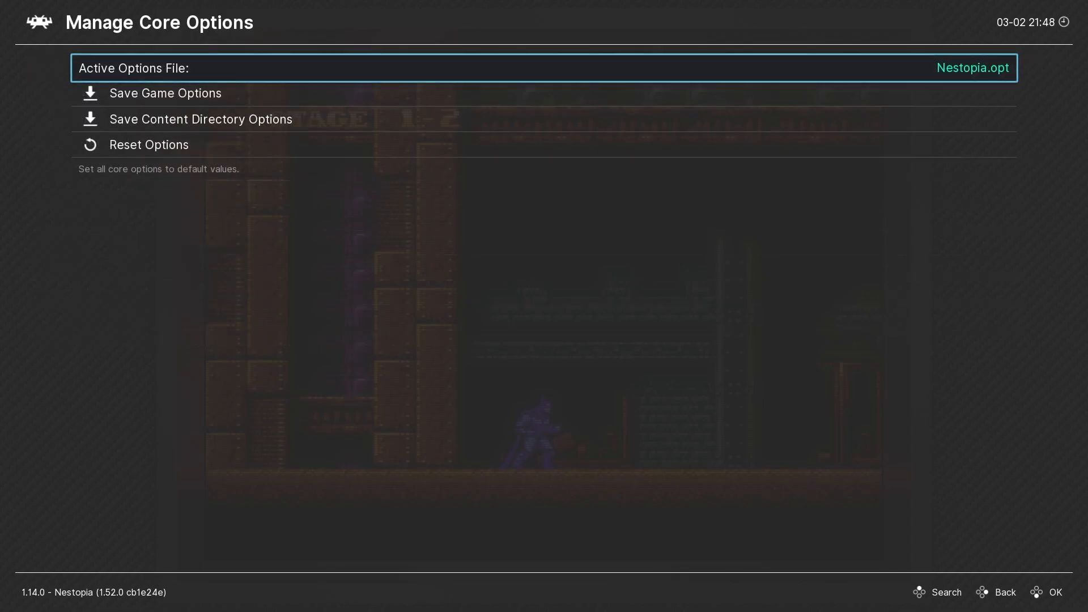
View Manage Core Options with Nestopia.opt active, then return to the Quick Menu
{"action": "key", "text": "Down"}
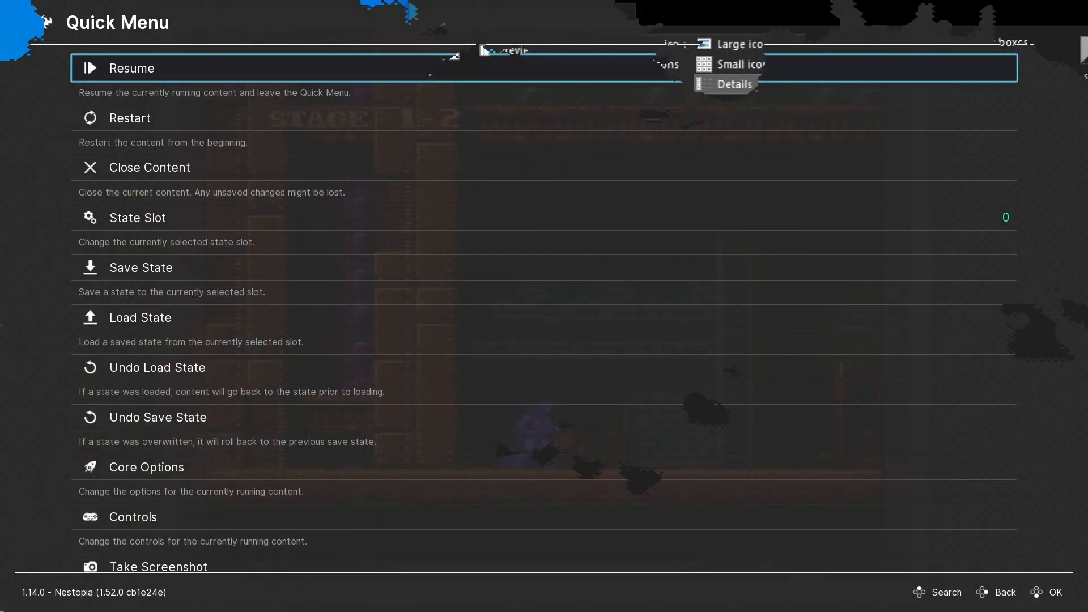
{"action": "scroll", "scroll_direction": "down", "scroll_amount": 3}
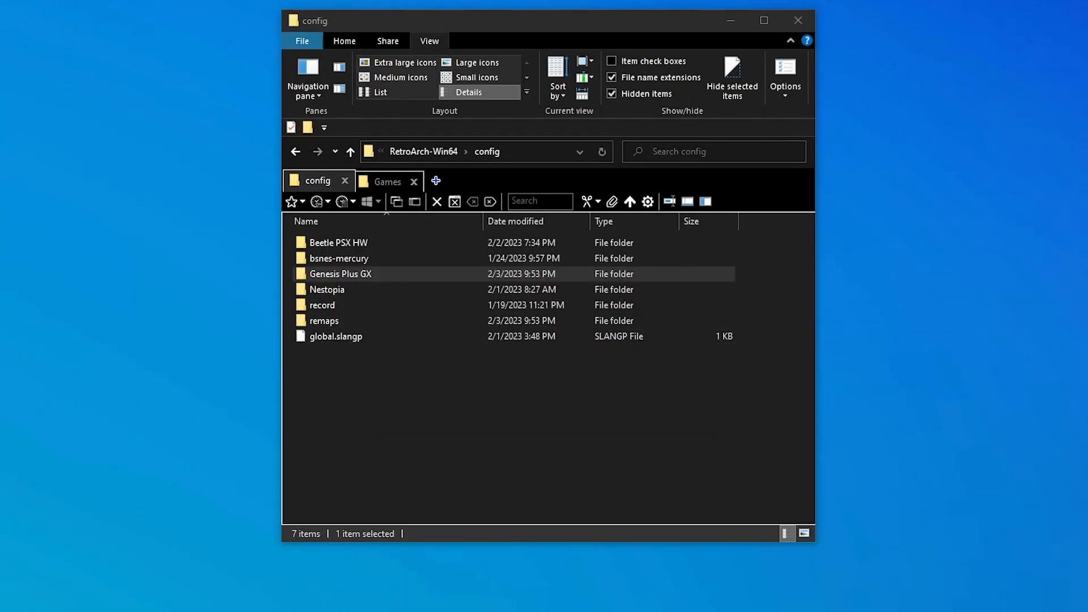
Select global.slangp, then enter the Genesis Plus GX config folder
{"action": "left_click", "coordinate": [335, 335]}
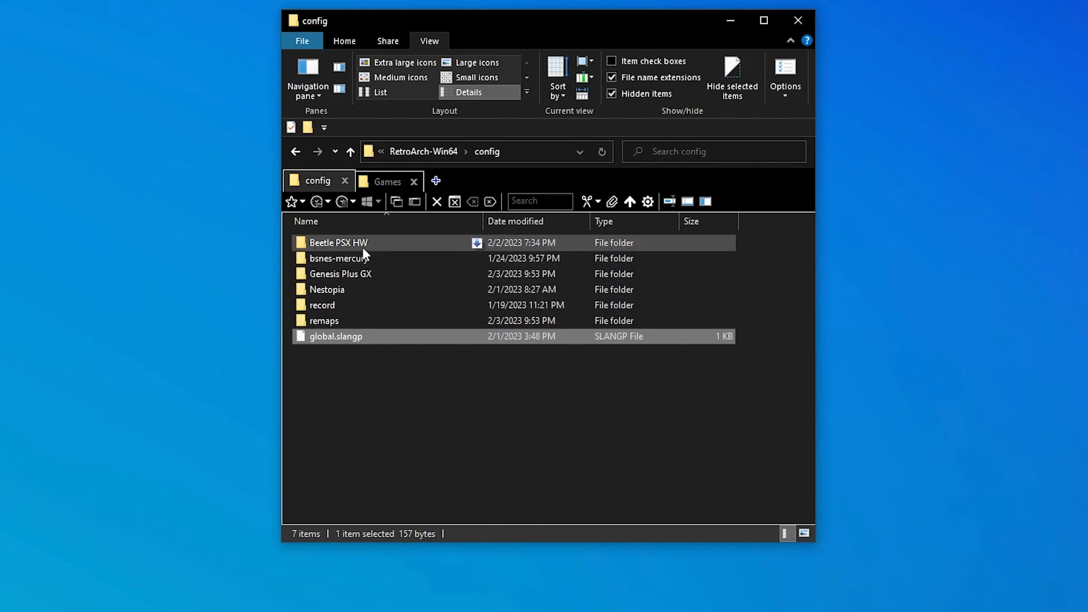
{"action": "double_click", "coordinate": [347, 273]}
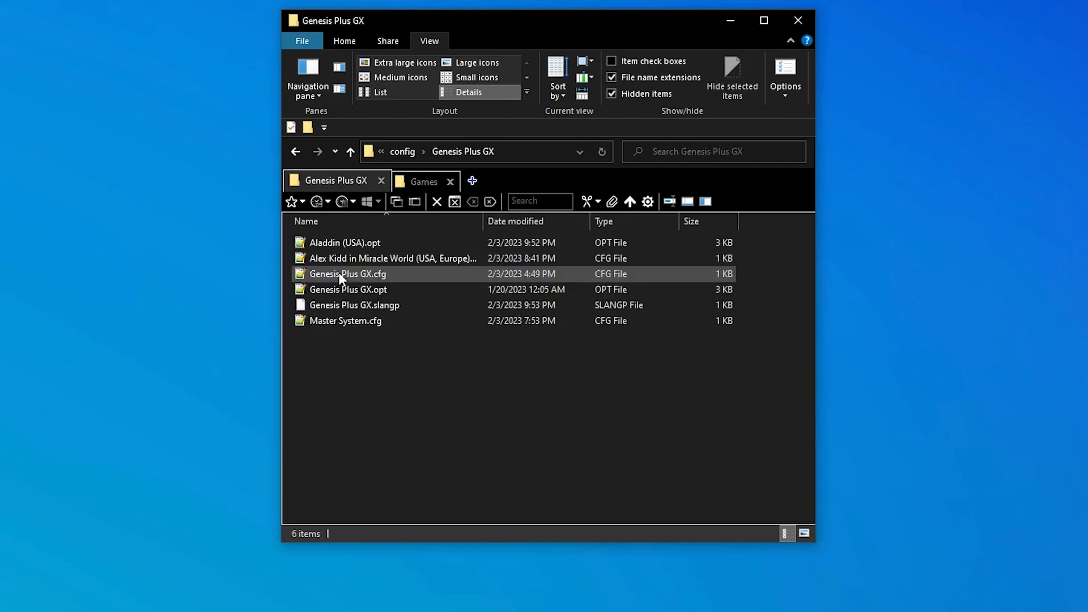
{"action": "mouse_move", "coordinate": [444, 310]}
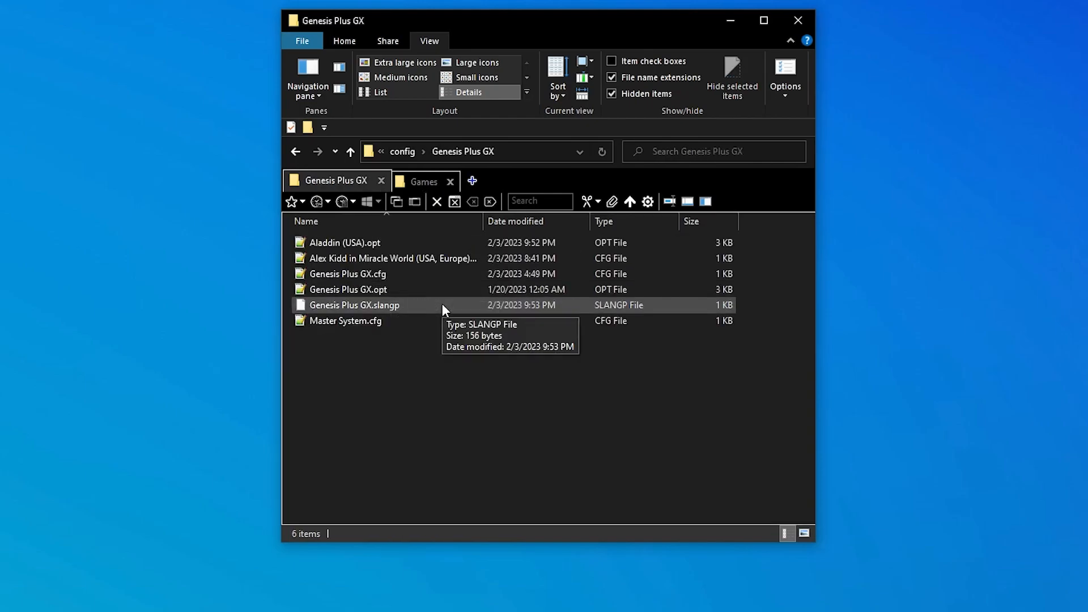